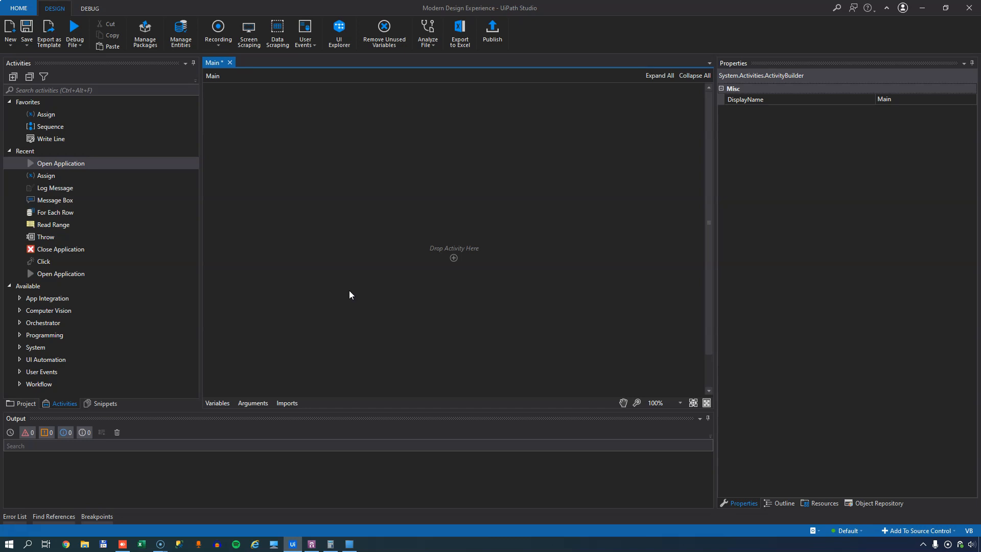
mouse_move(330, 282)
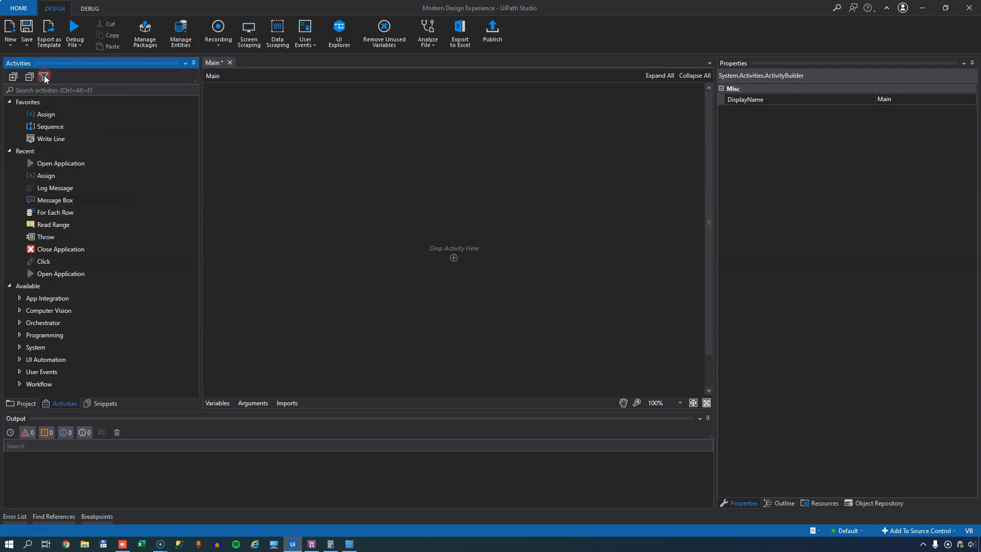
Turn on the Show Modern filter so modern activities appear in the Activities list
left_click(44, 76)
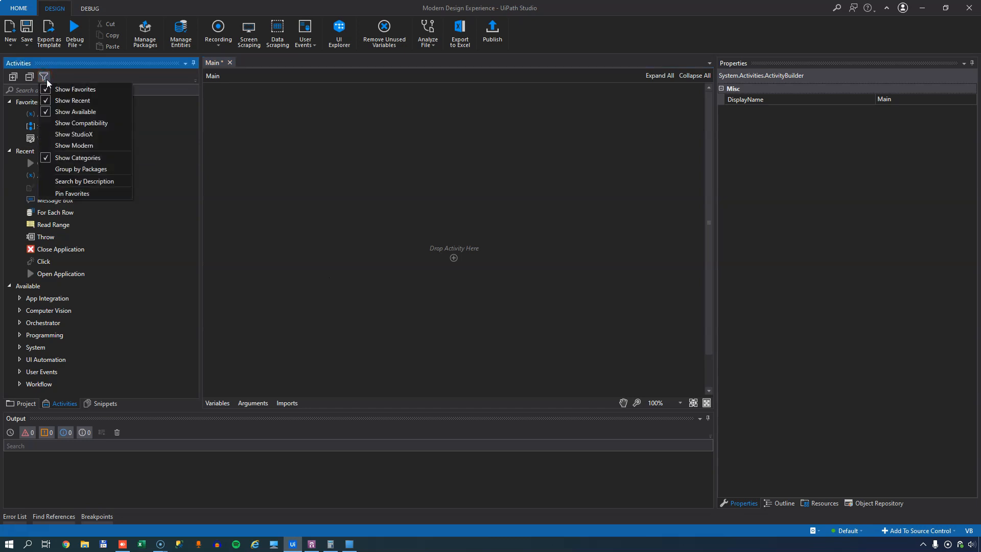
mouse_move(84, 145)
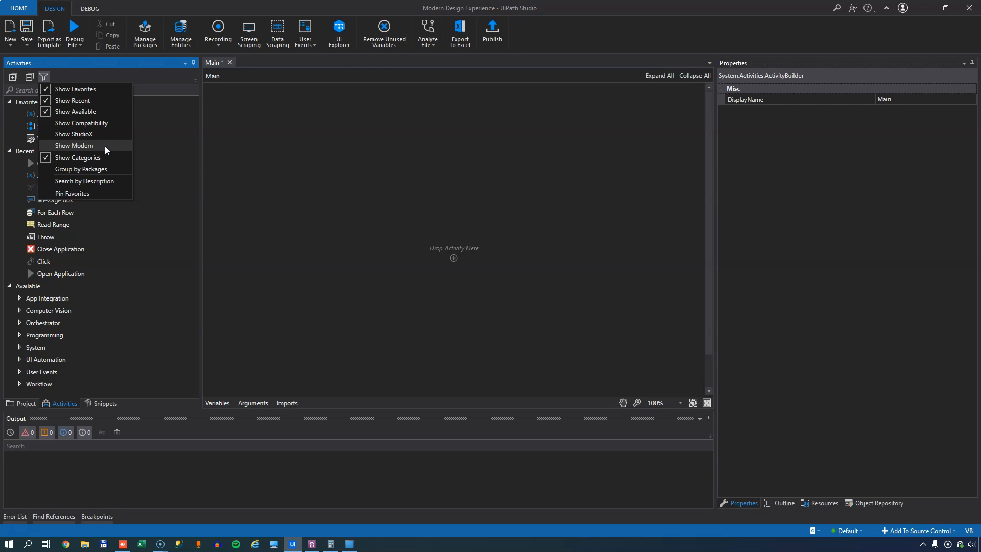
left_click(74, 145)
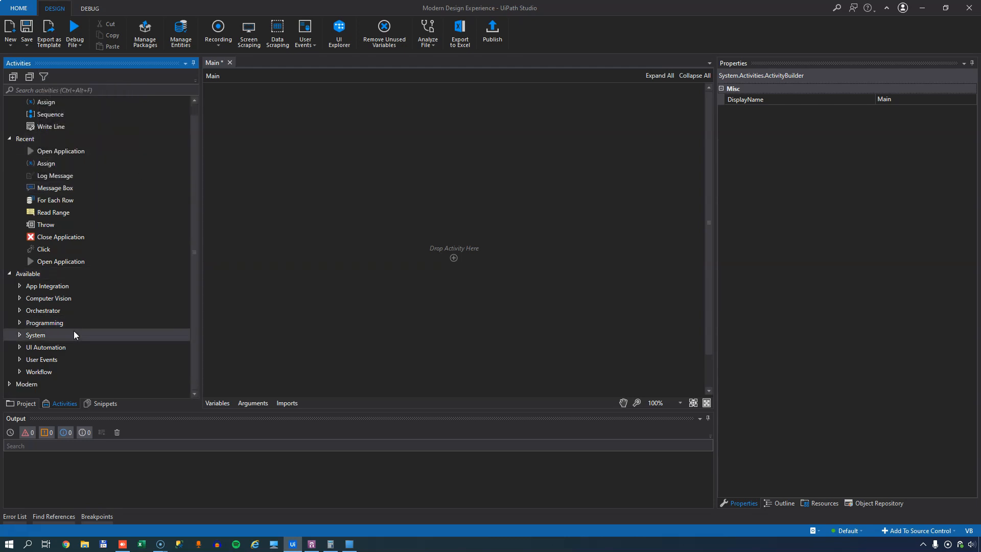
mouse_move(172, 216)
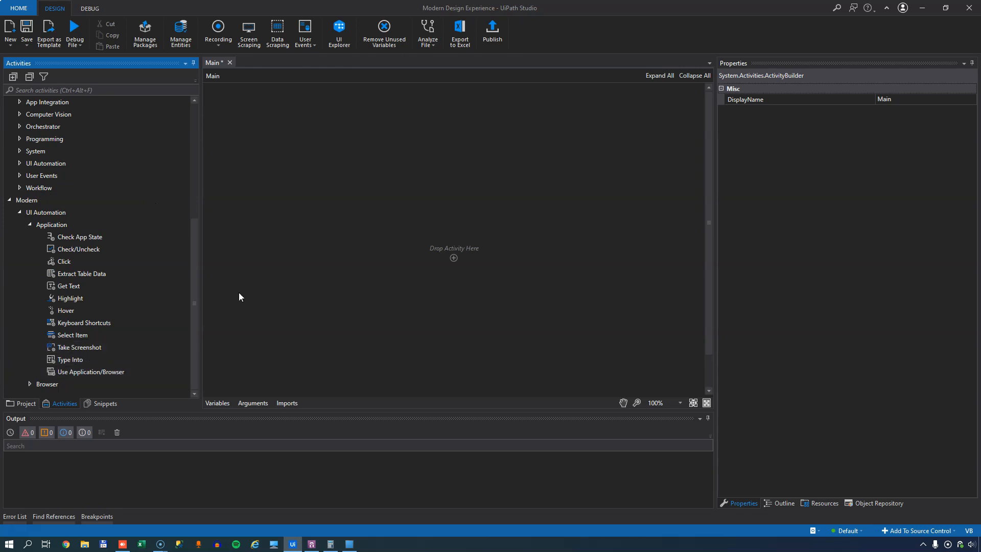
mouse_move(794, 462)
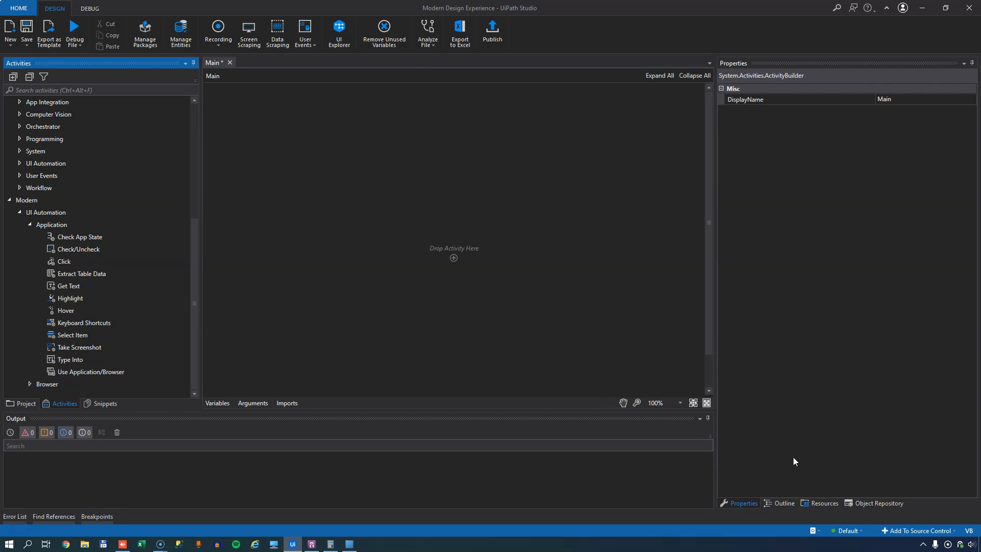
mouse_move(880, 503)
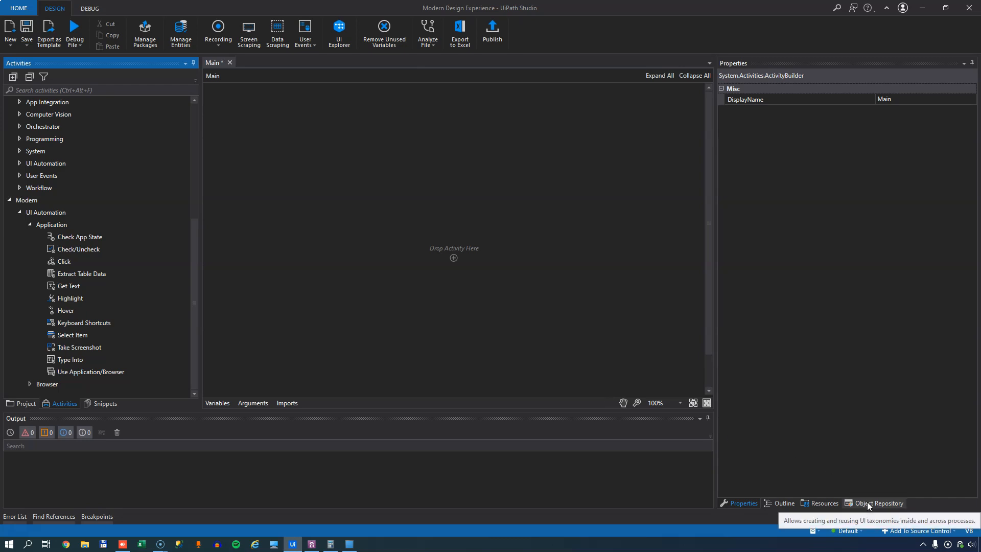
View the Object Repository, then switch to the Project panel with the project's files
left_click(880, 502)
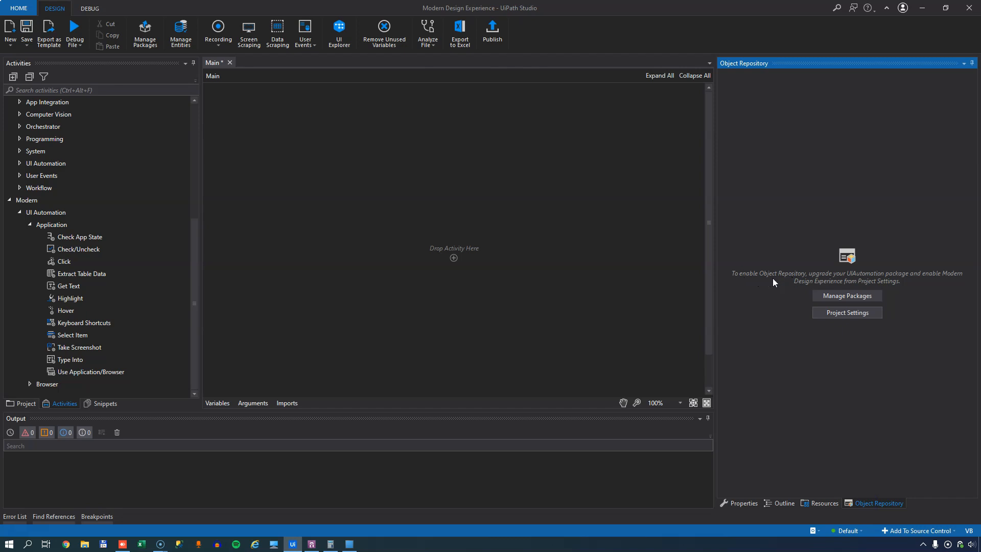
mouse_move(471, 279)
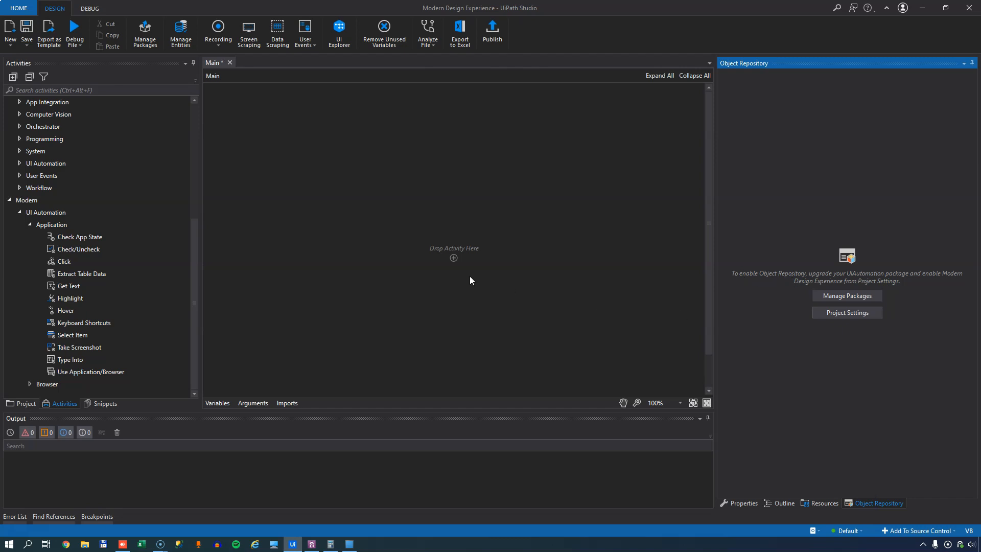
left_click(44, 77)
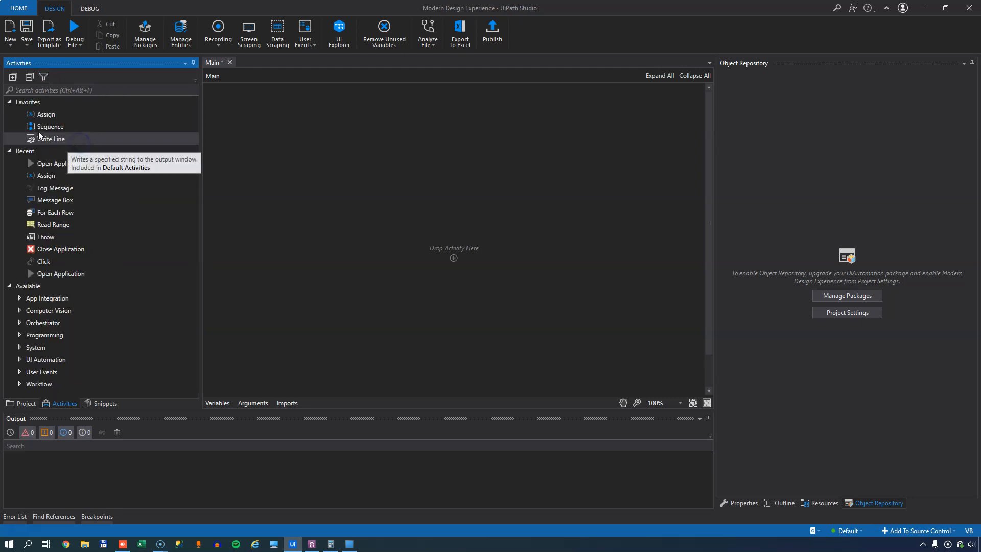
left_click(26, 404)
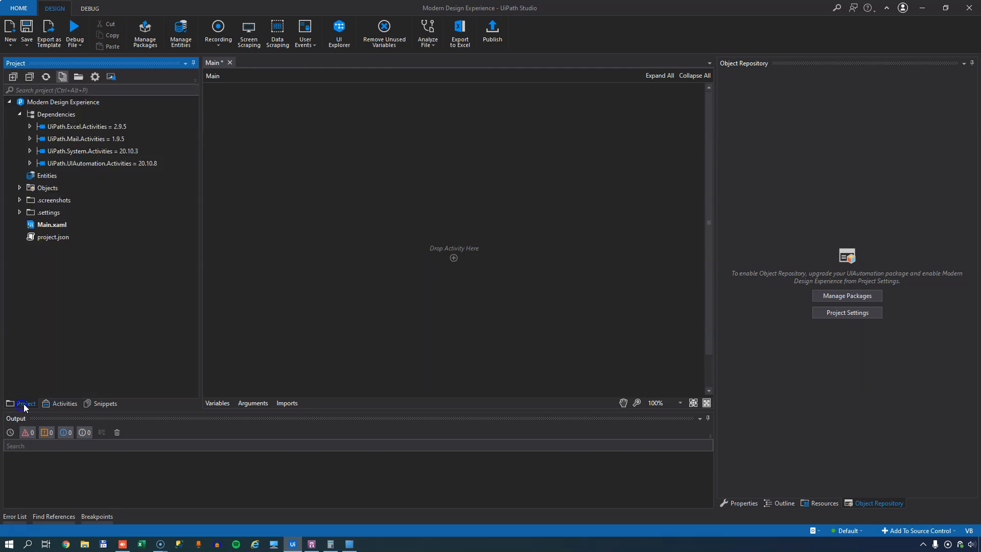
In Project Settings, turn on Modern Design Experience and reload the project
left_click(846, 313)
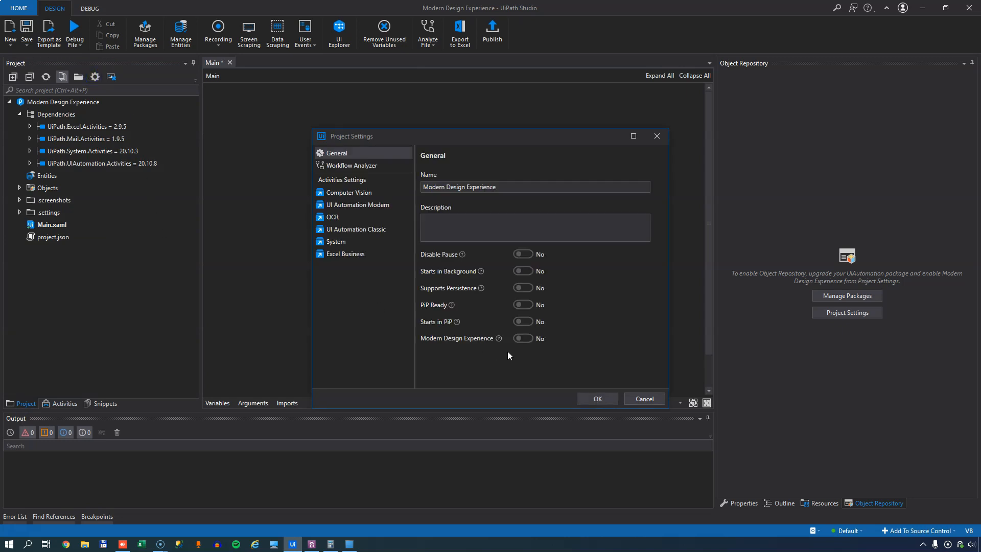
left_click(523, 338)
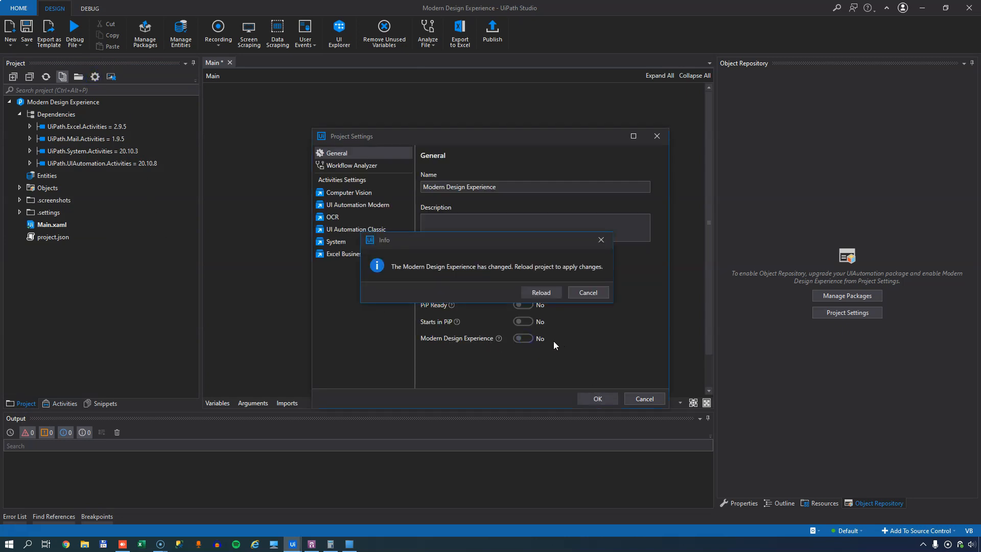
left_click(539, 292)
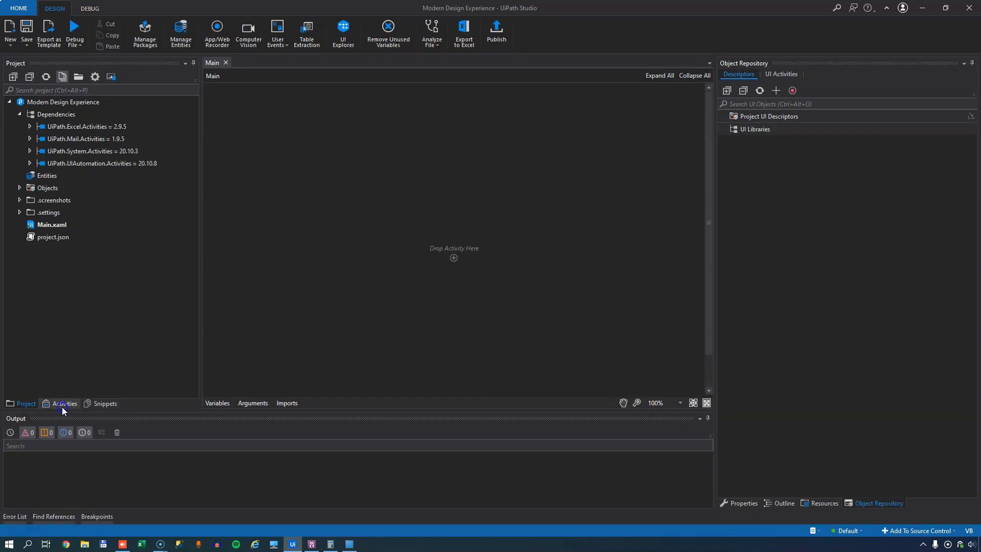
Return to the Activities panel after the reload
left_click(65, 402)
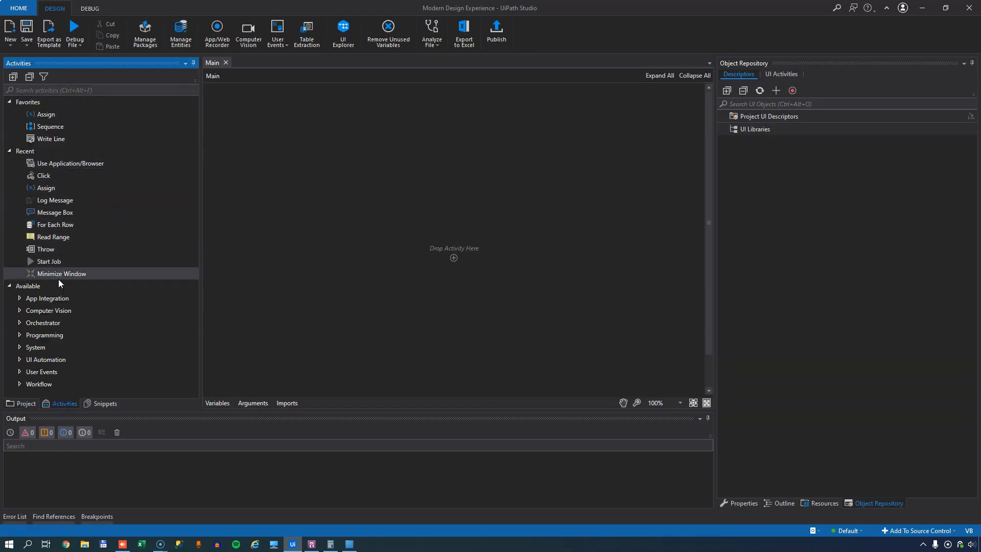
mouse_move(489, 283)
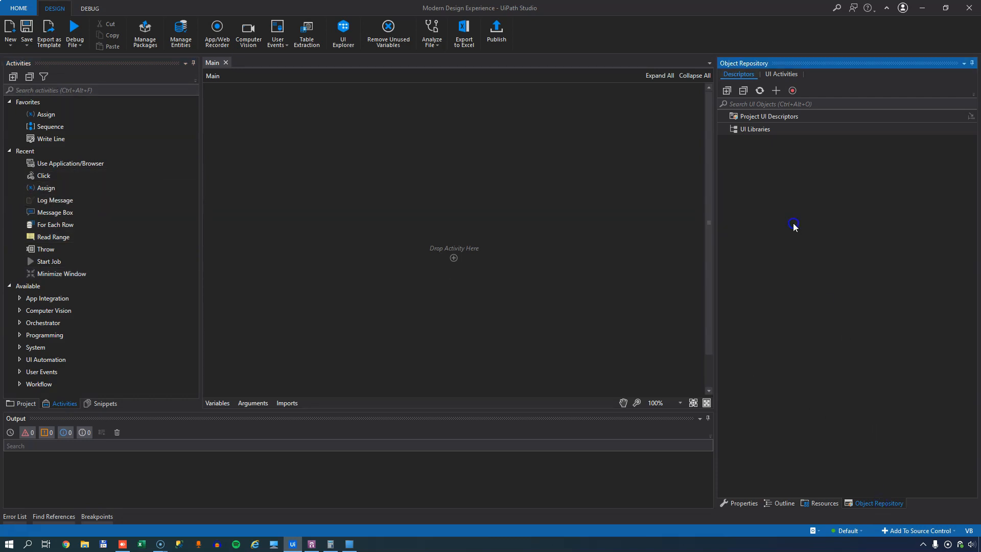
mouse_move(756, 189)
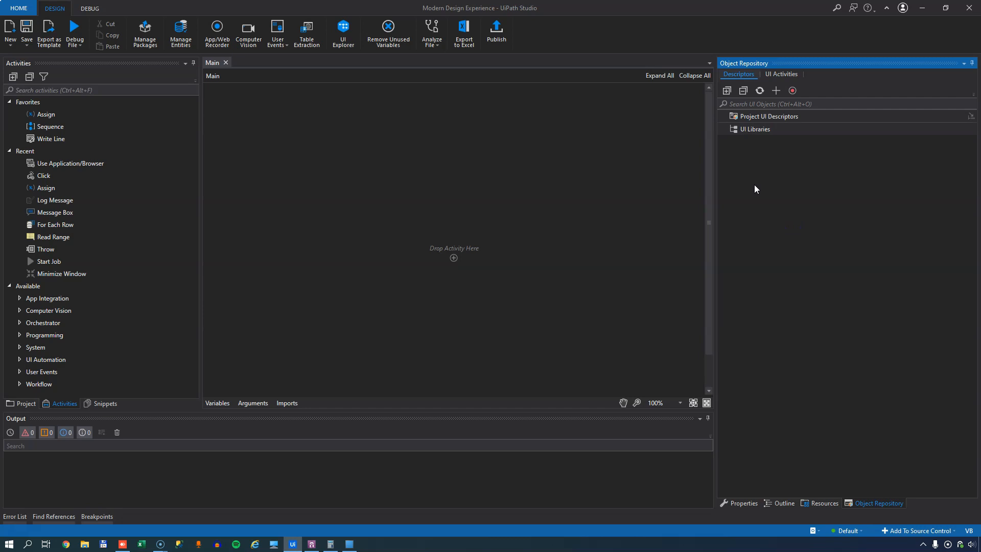
mouse_move(798, 243)
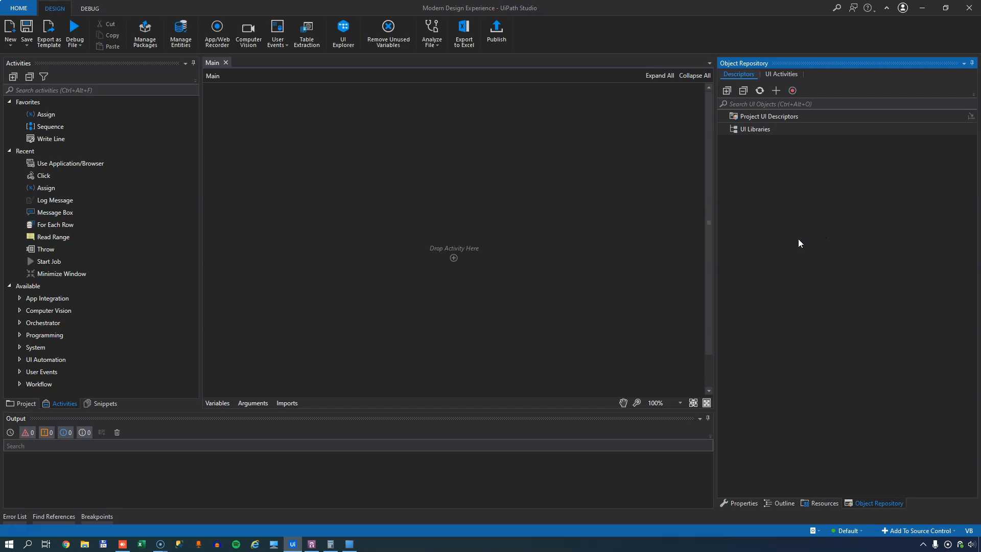
mouse_move(767, 259)
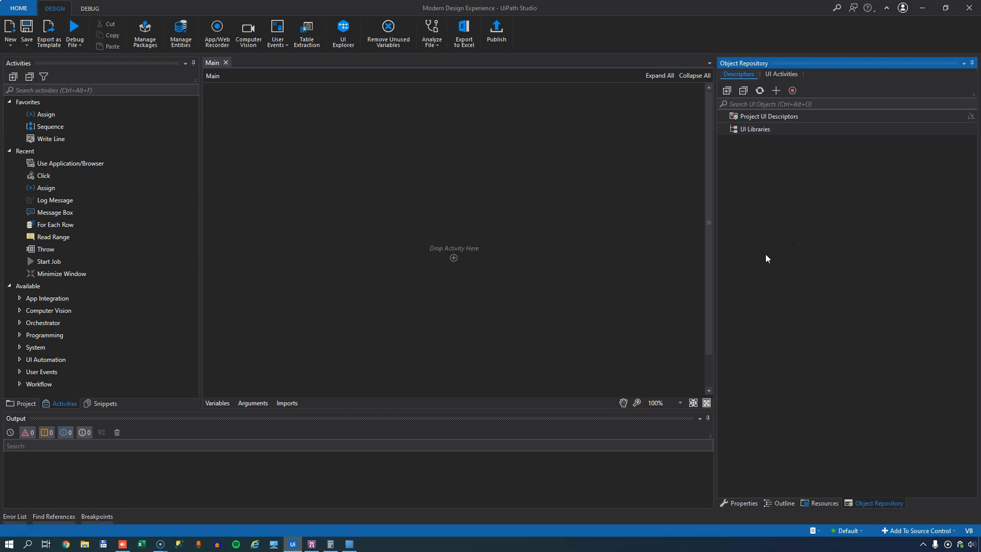
mouse_move(754, 270)
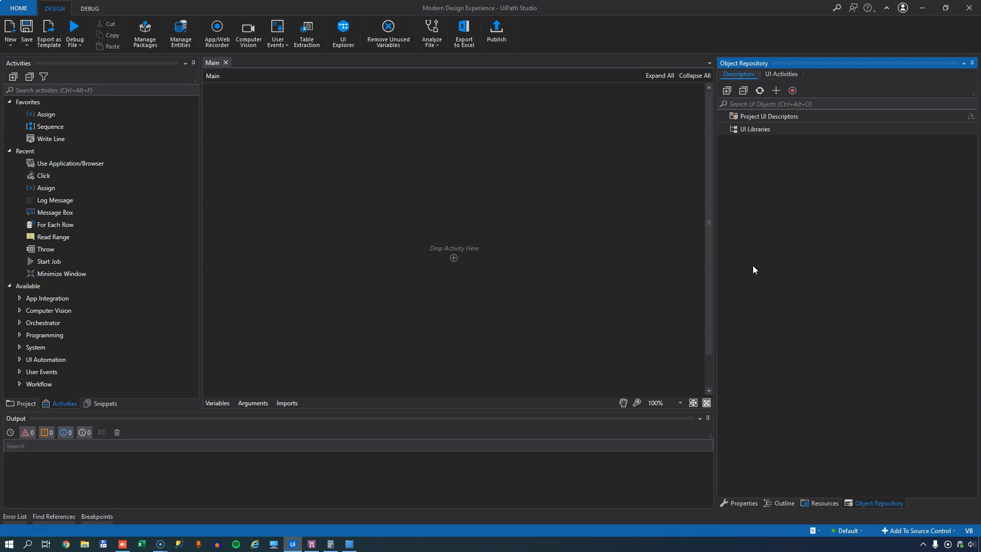
mouse_move(742, 269)
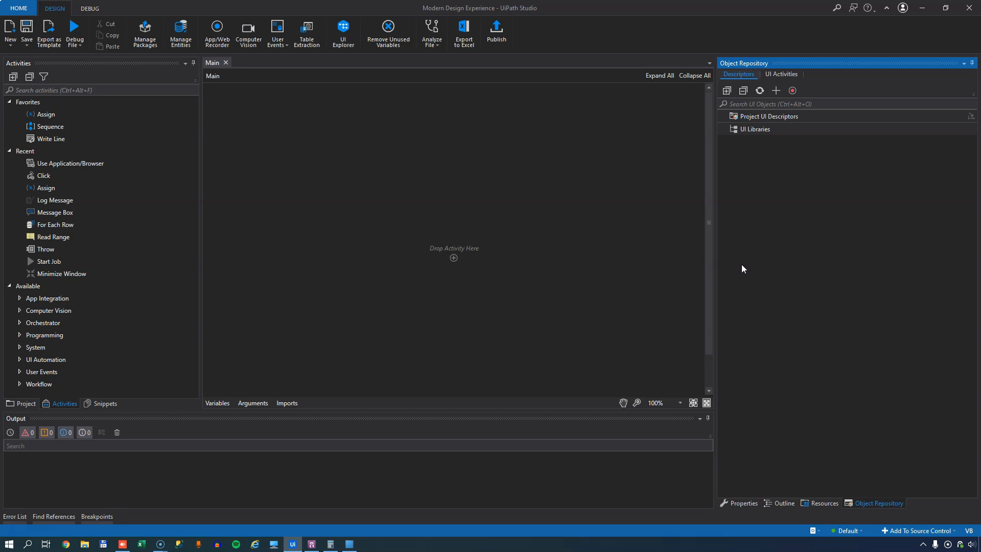
mouse_move(284, 244)
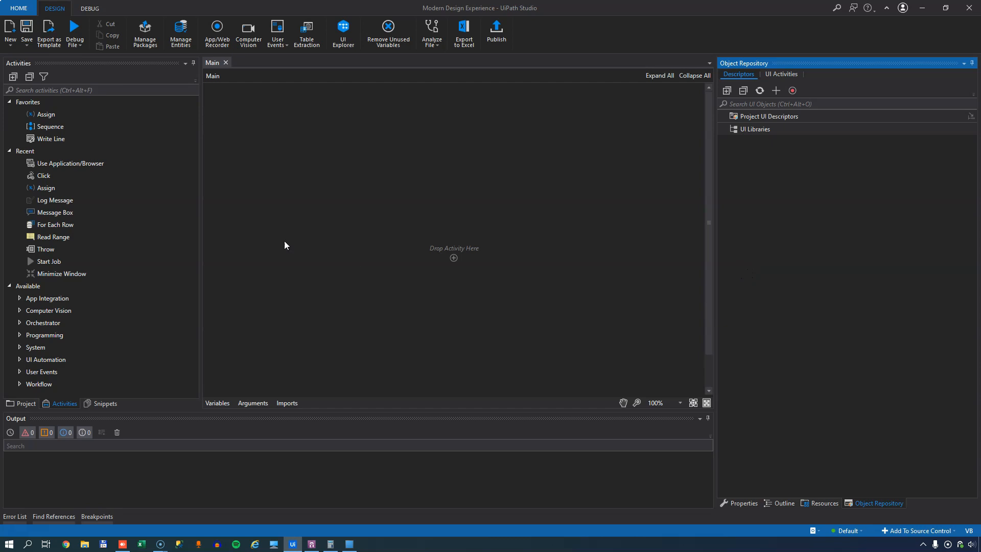
mouse_move(94, 176)
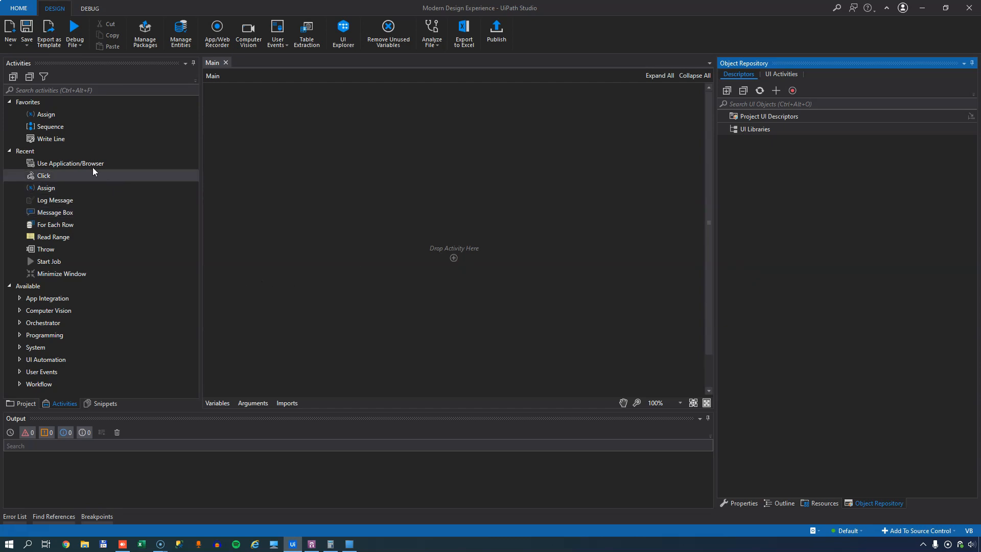
mouse_move(71, 164)
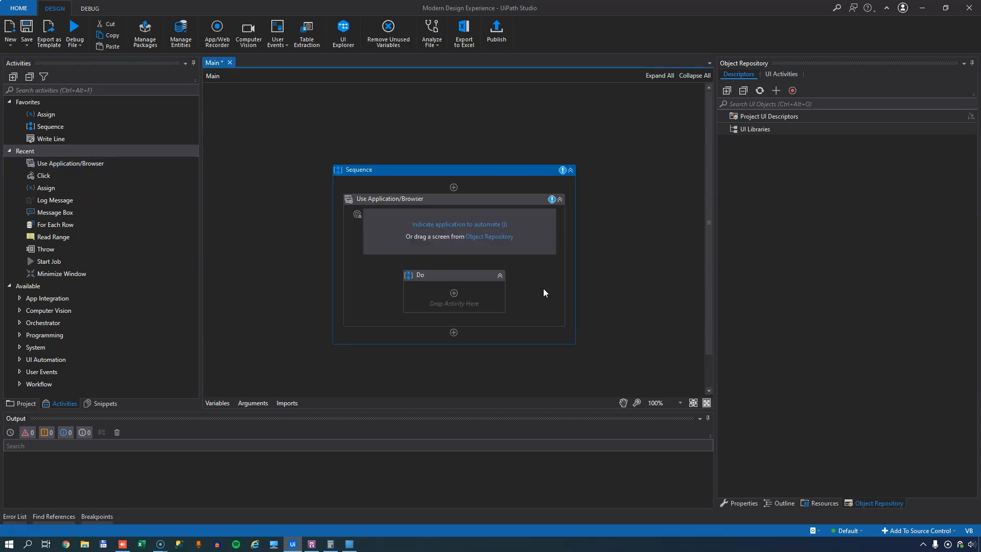
mouse_move(587, 298)
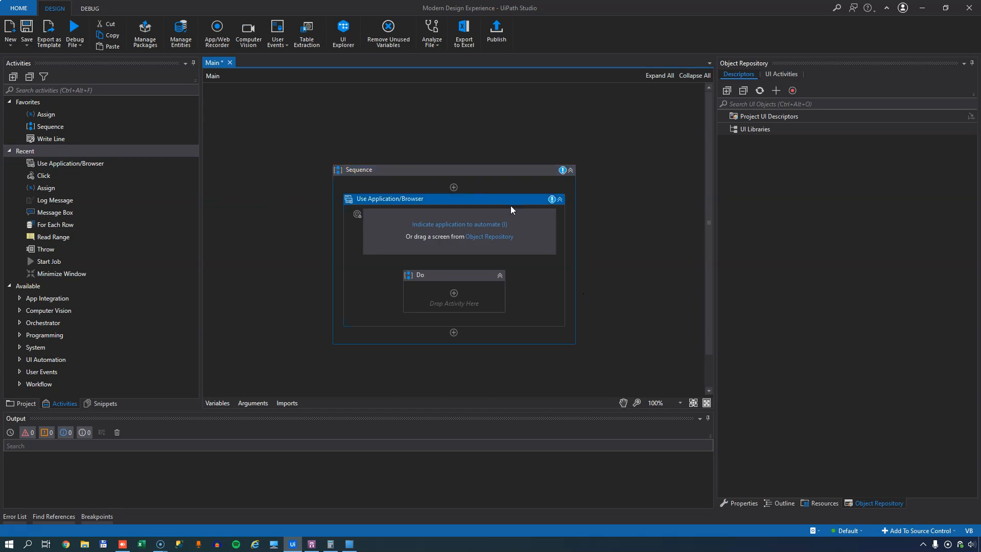
mouse_move(503, 215)
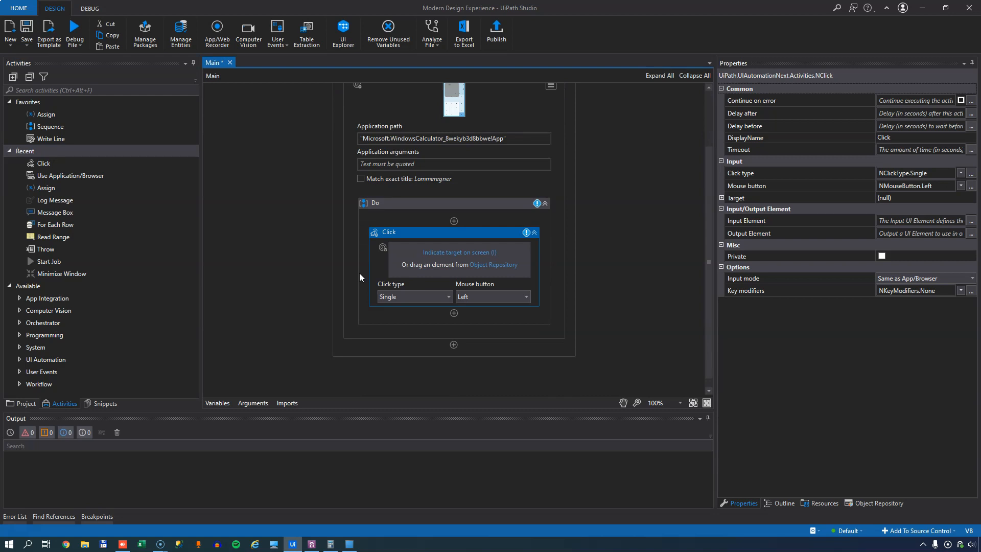
mouse_move(594, 245)
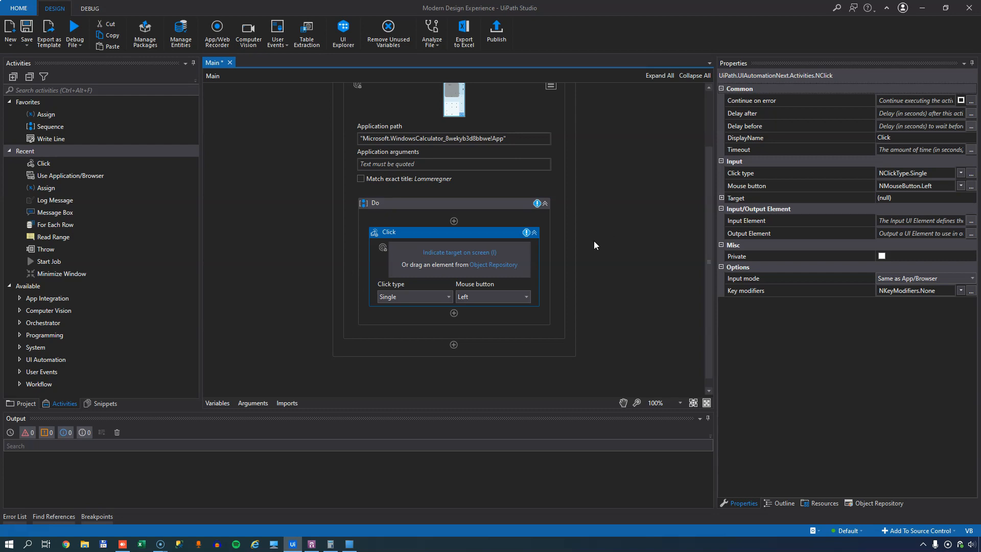
mouse_move(477, 244)
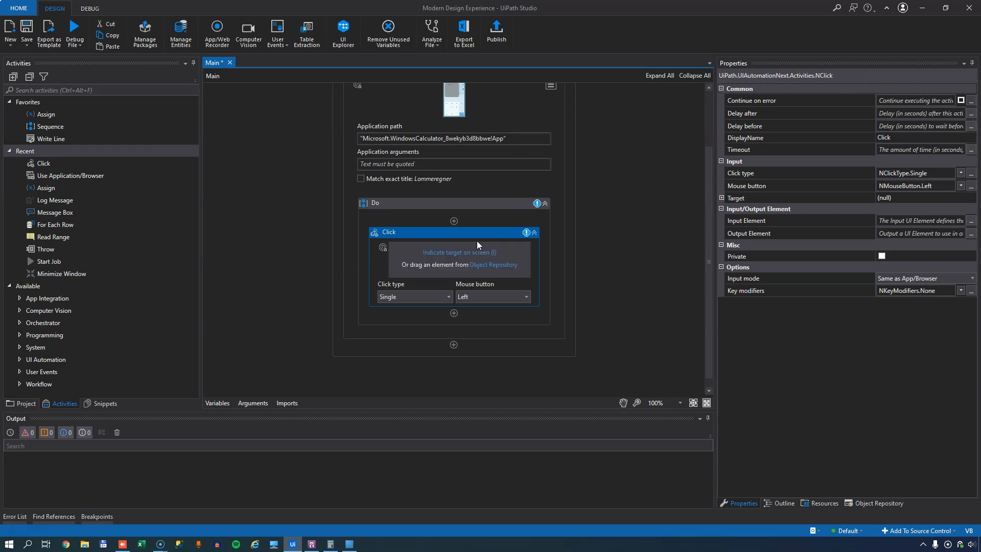
mouse_move(456, 258)
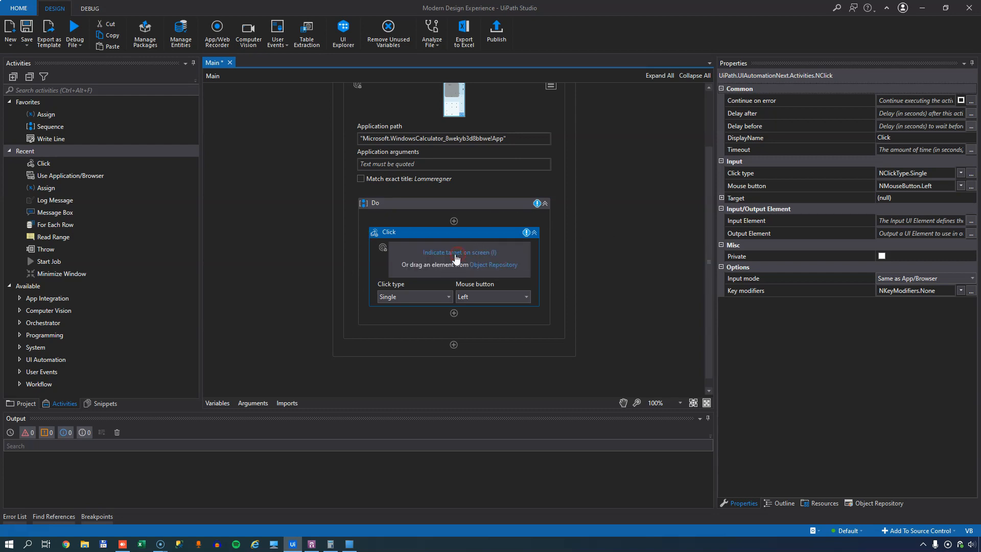
Indicate the Calculator's 7 key on screen as the Click activity's target
left_click(459, 252)
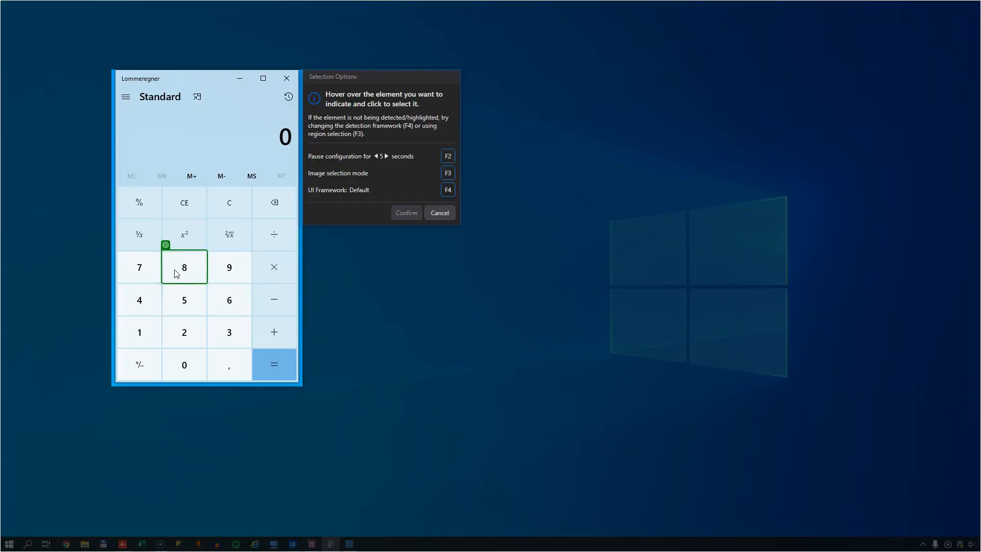
mouse_move(139, 332)
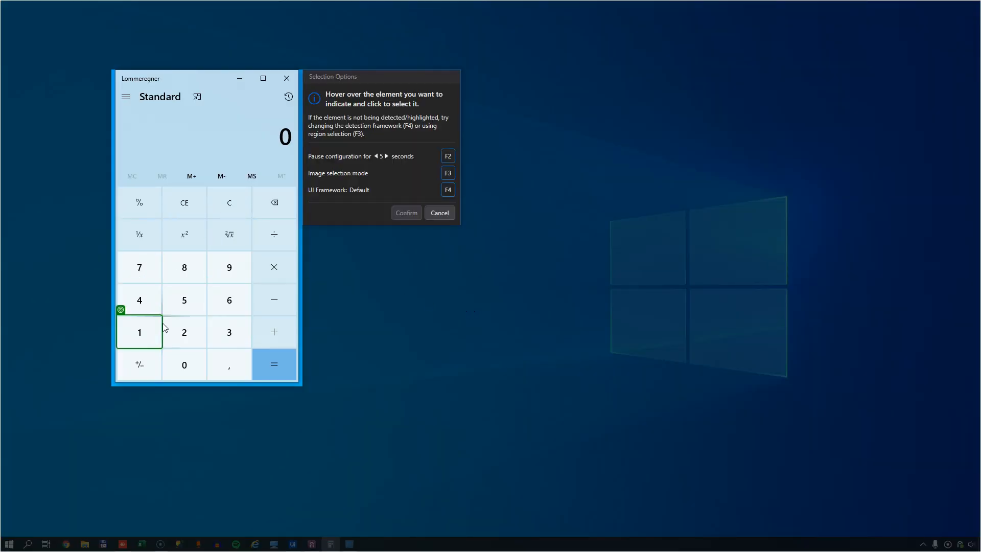
mouse_move(139, 267)
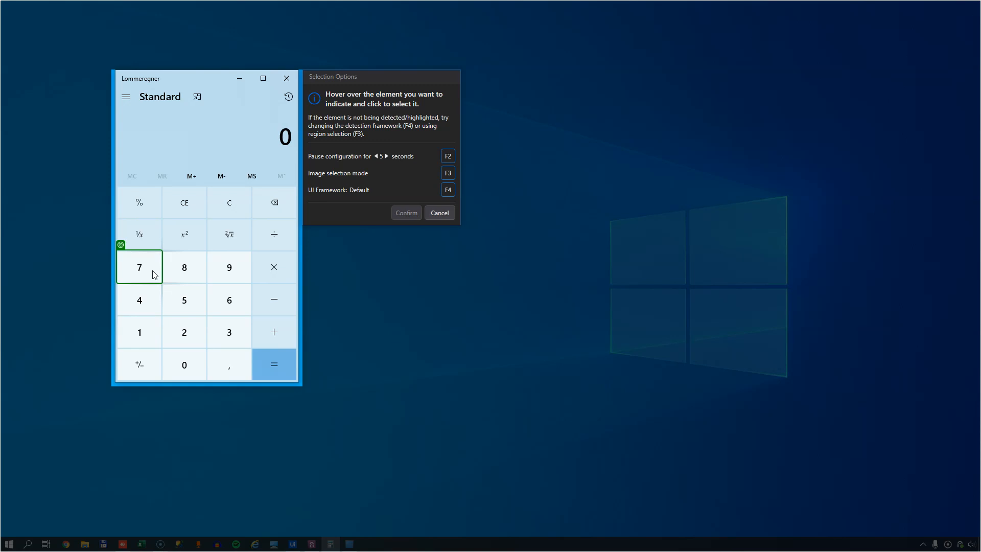
left_click(139, 267)
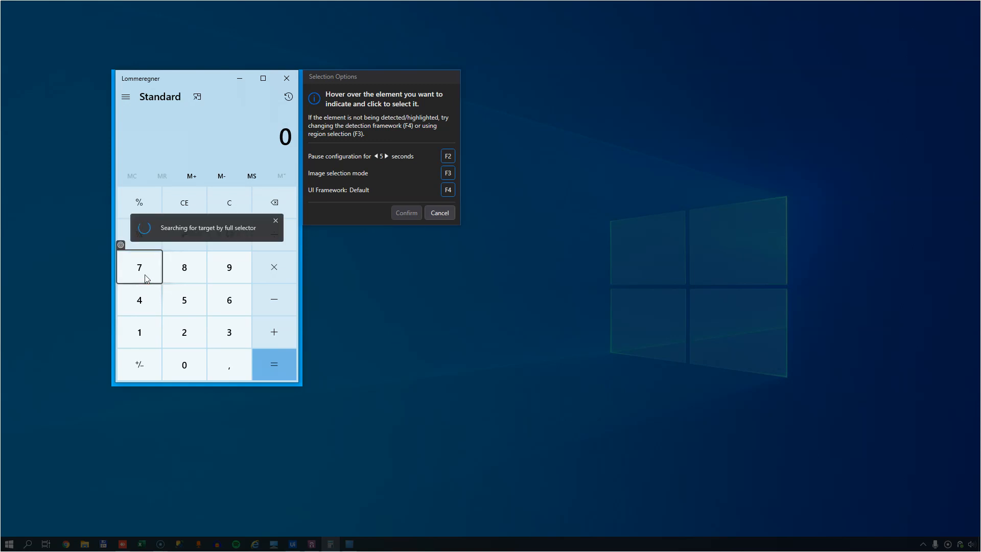
left_click(139, 266)
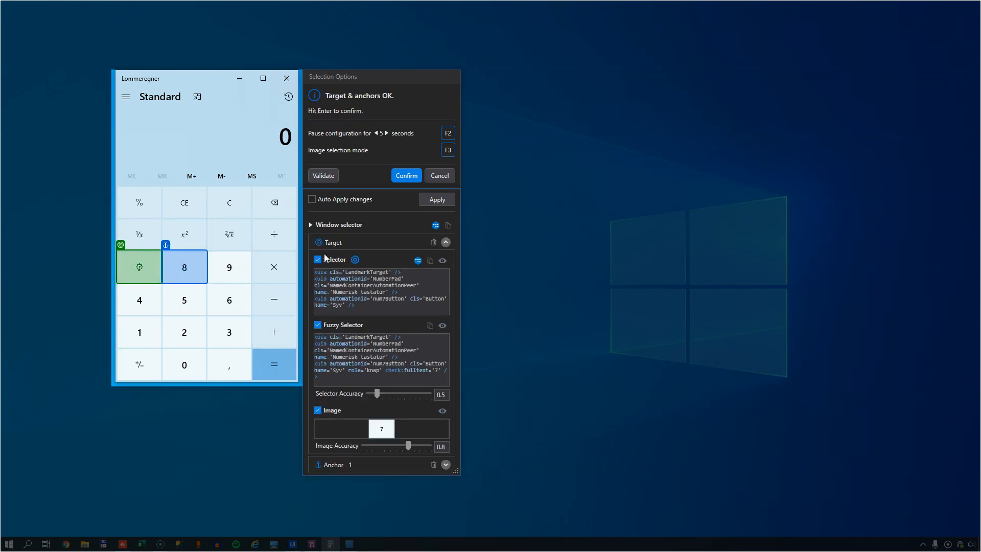
mouse_move(469, 174)
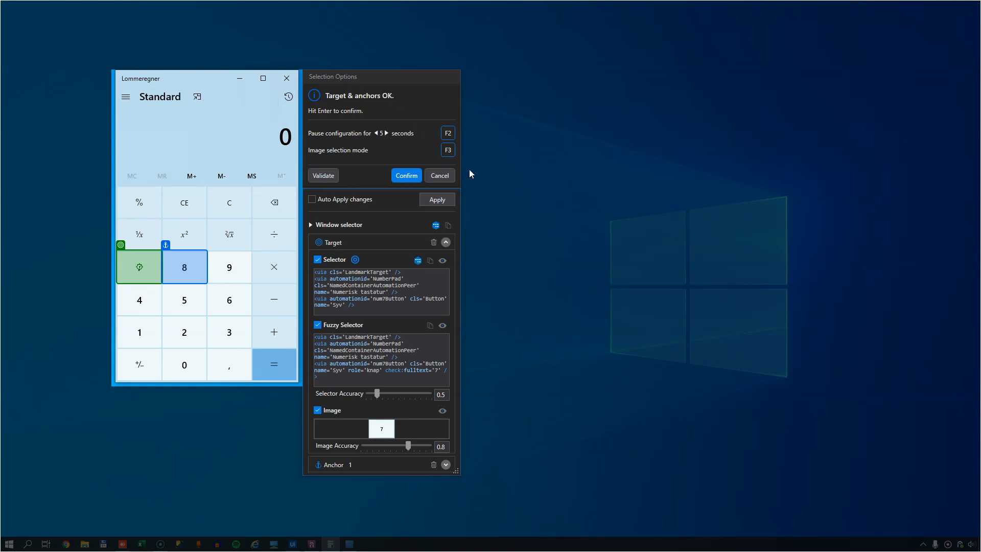
mouse_move(439, 176)
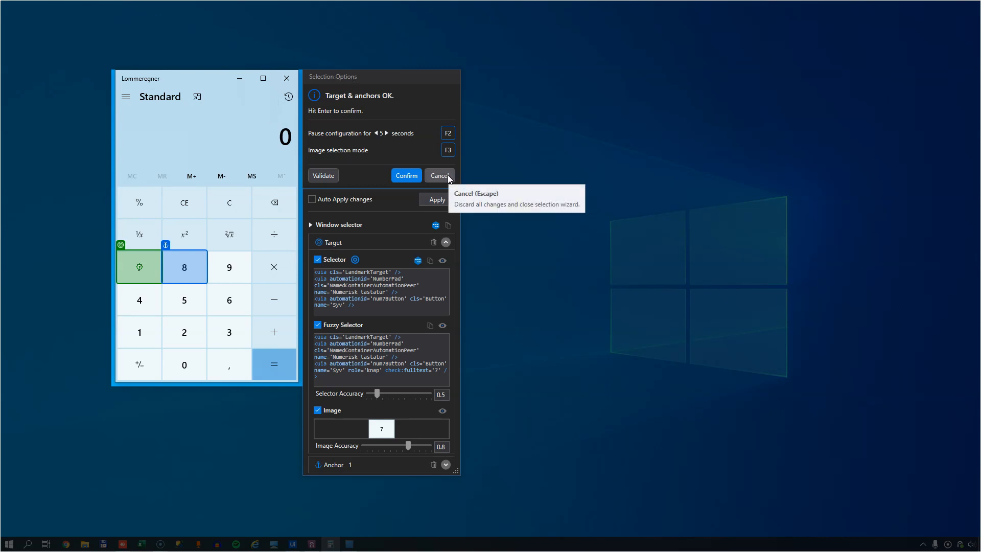
mouse_move(413, 171)
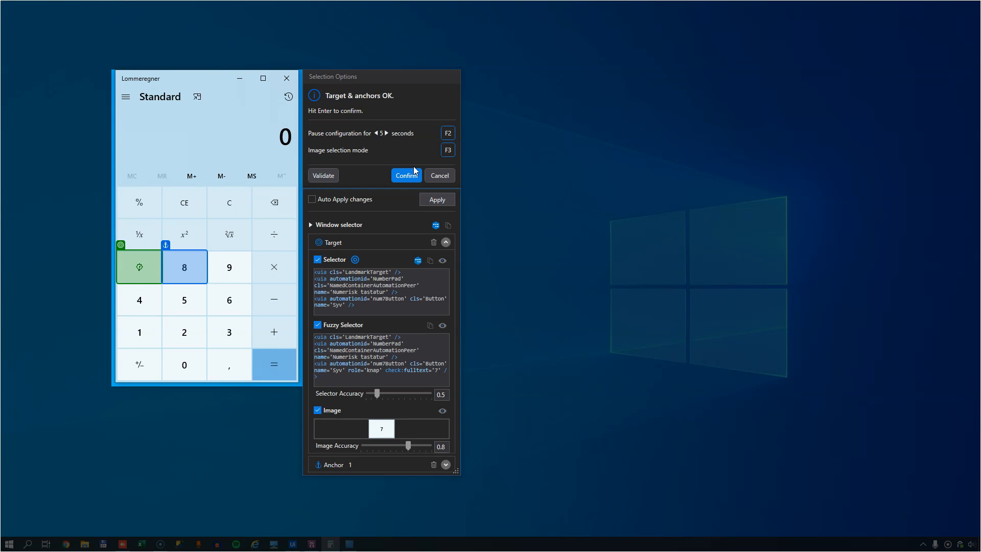
mouse_move(405, 174)
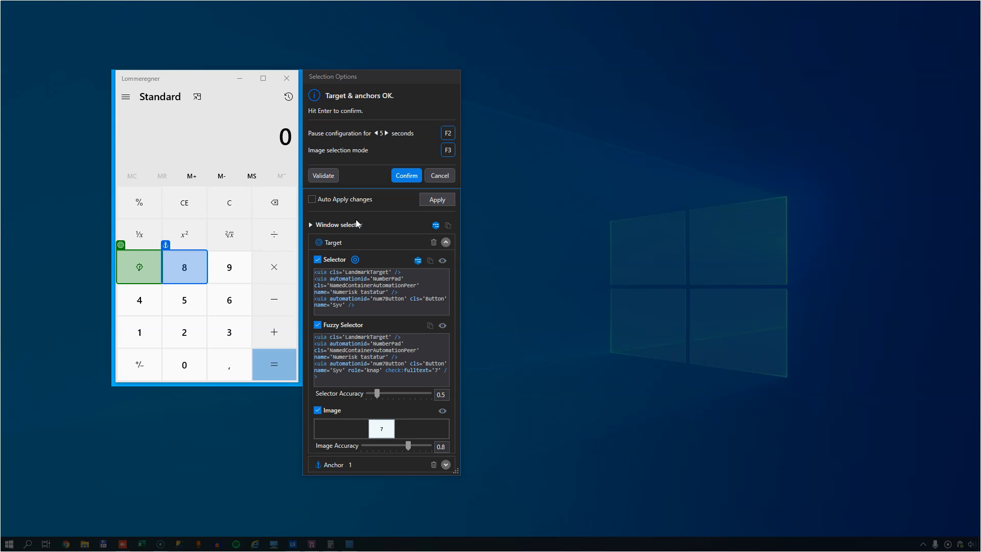
mouse_move(365, 292)
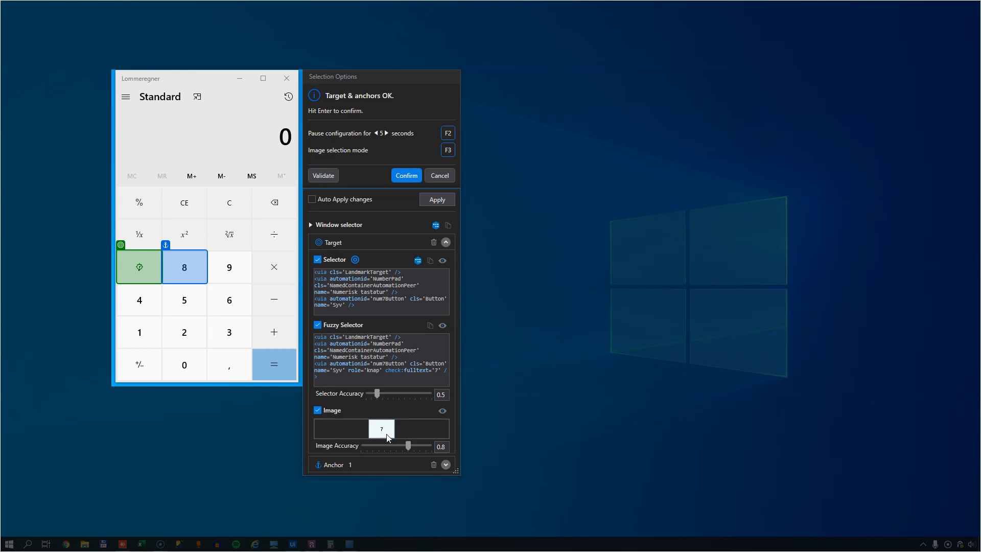
mouse_move(433, 463)
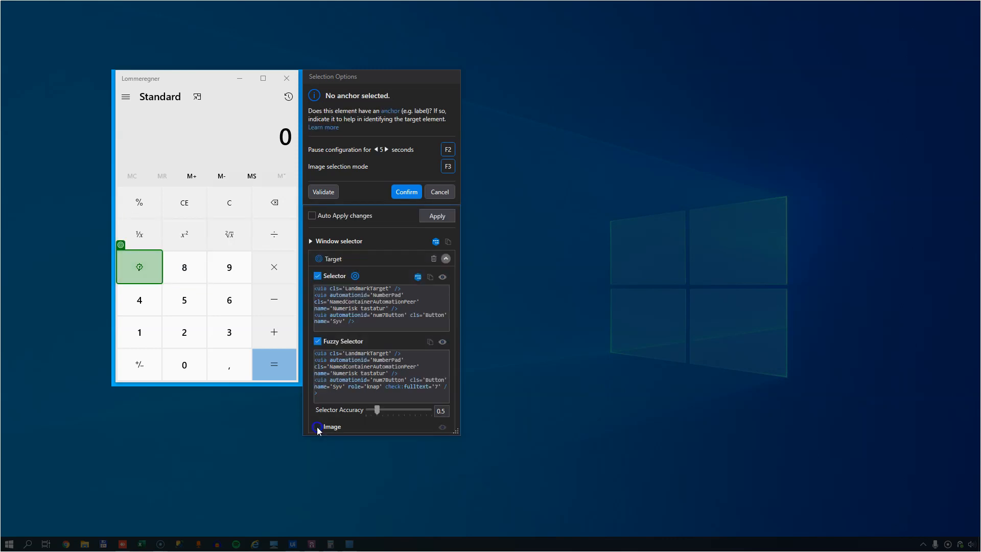
Disable fuzzy matching, validate the 7-key target and confirm it as 'Click 7'
left_click(318, 341)
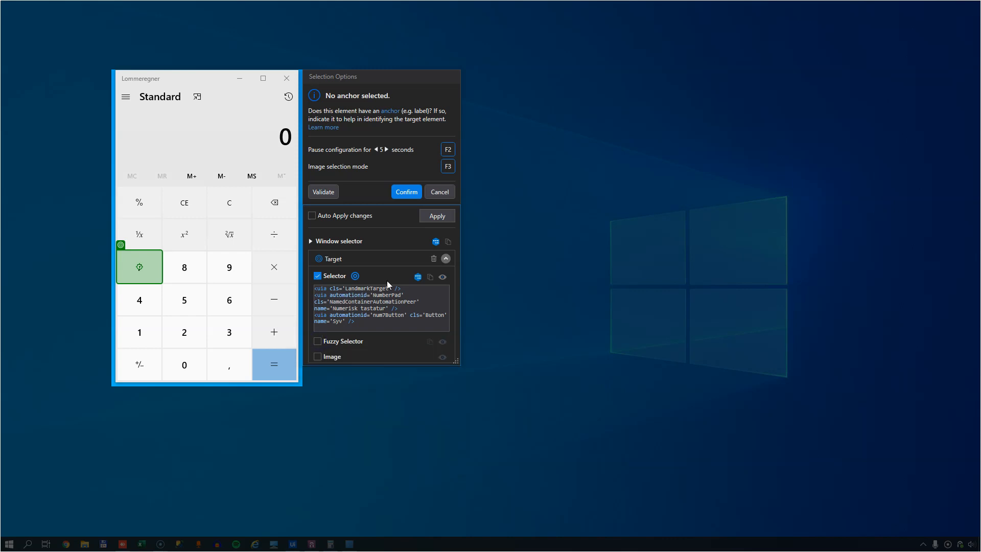
mouse_move(324, 191)
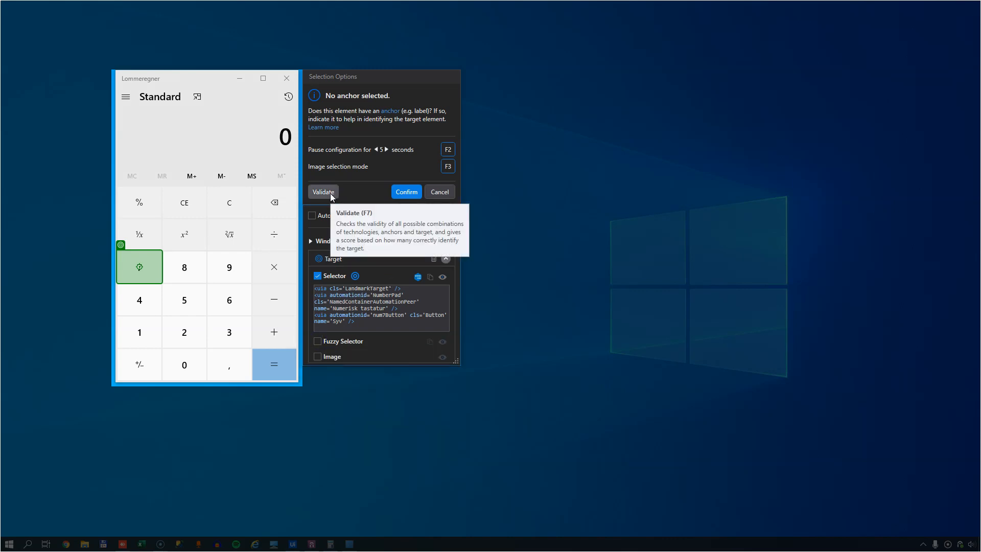
left_click(324, 191)
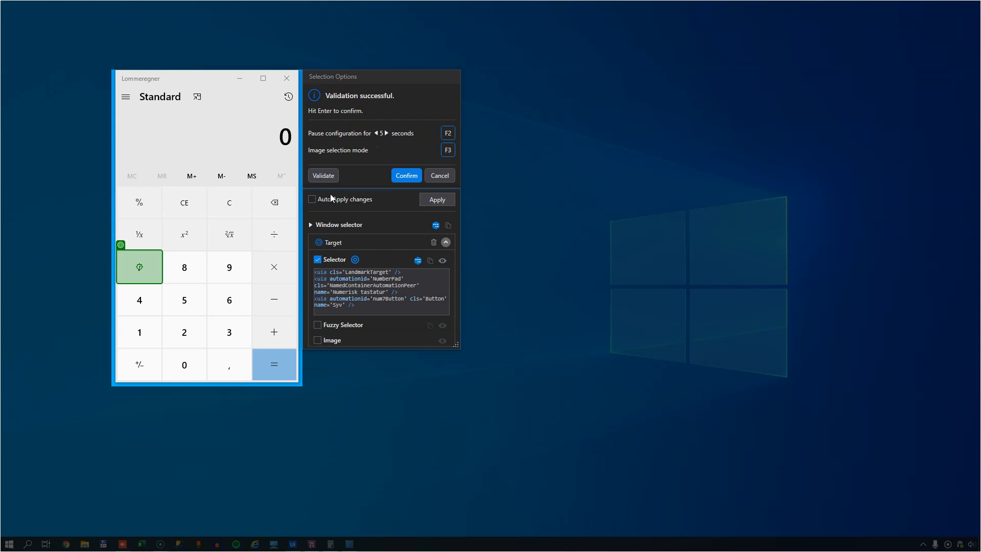
mouse_move(323, 175)
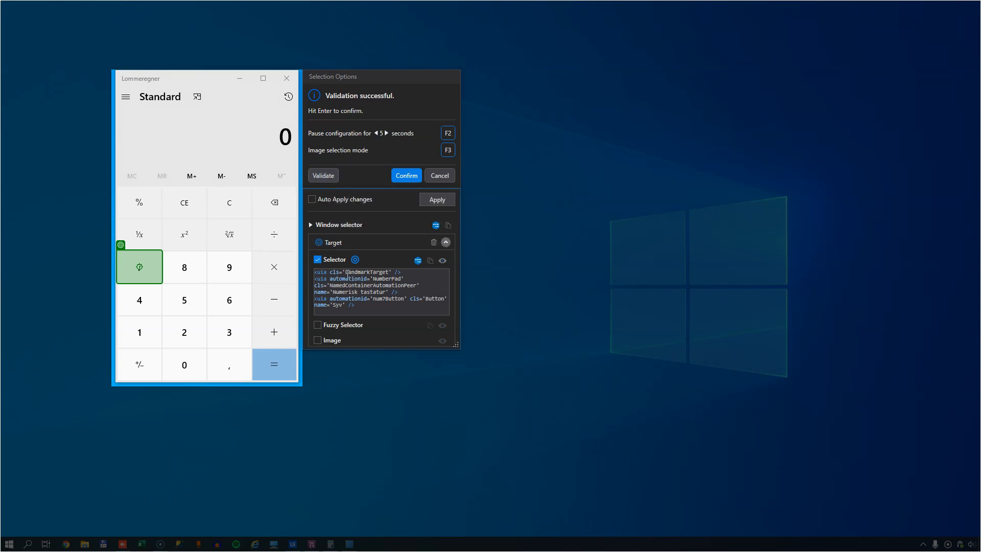
mouse_move(442, 261)
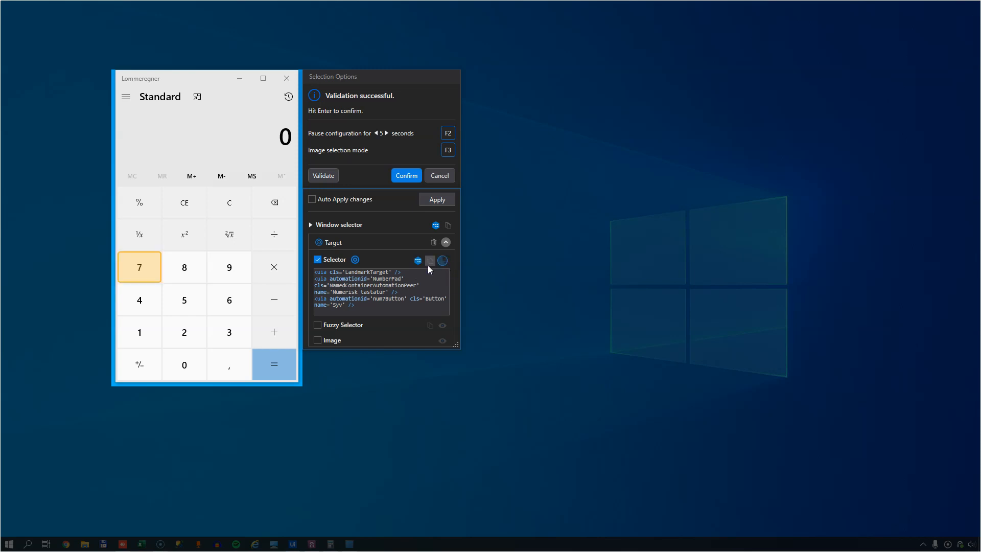
left_click(443, 260)
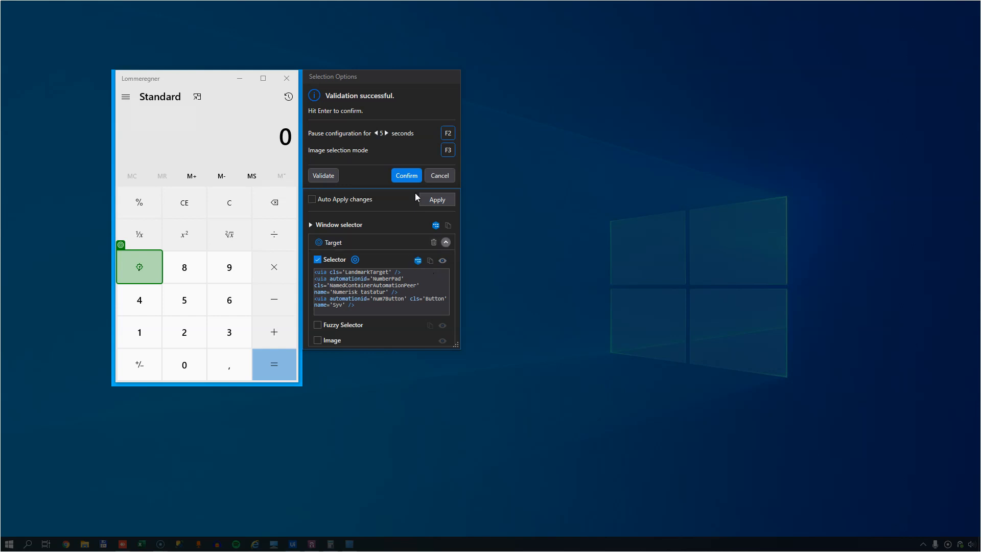
left_click(404, 175)
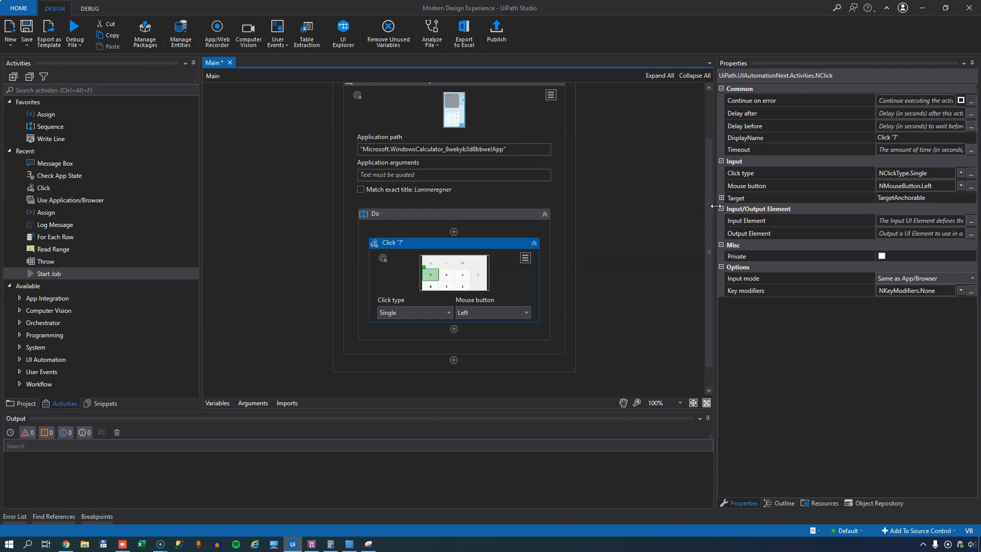
left_click(721, 198)
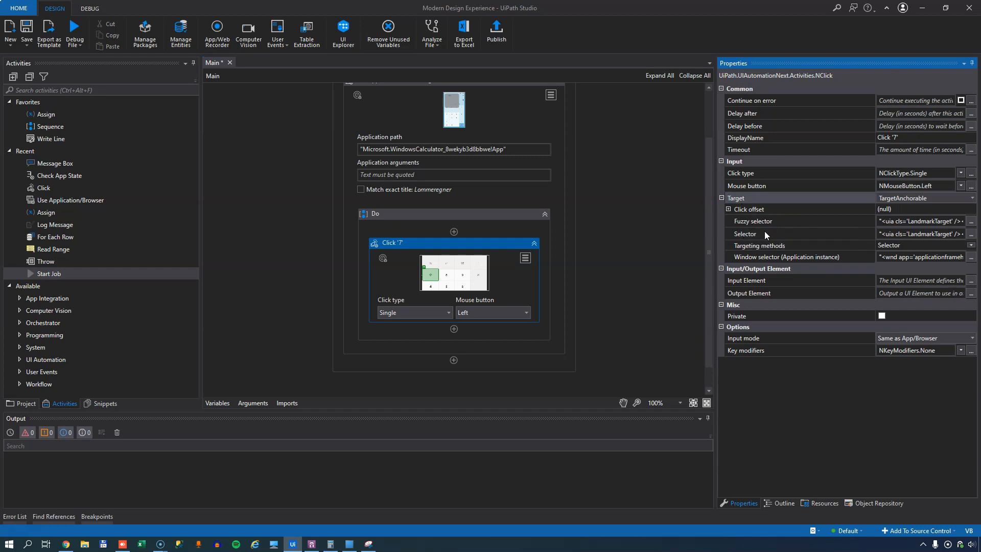
mouse_move(777, 245)
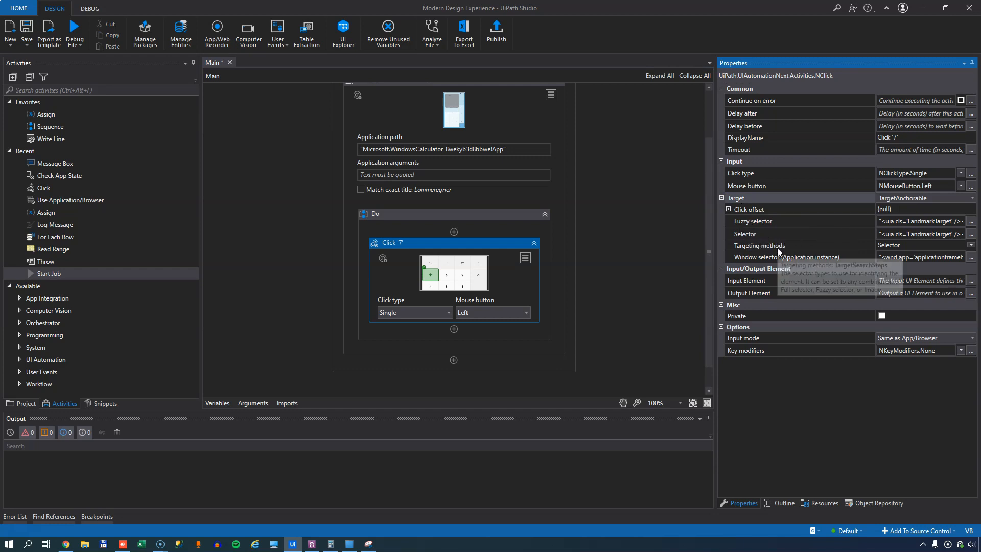
mouse_move(890, 253)
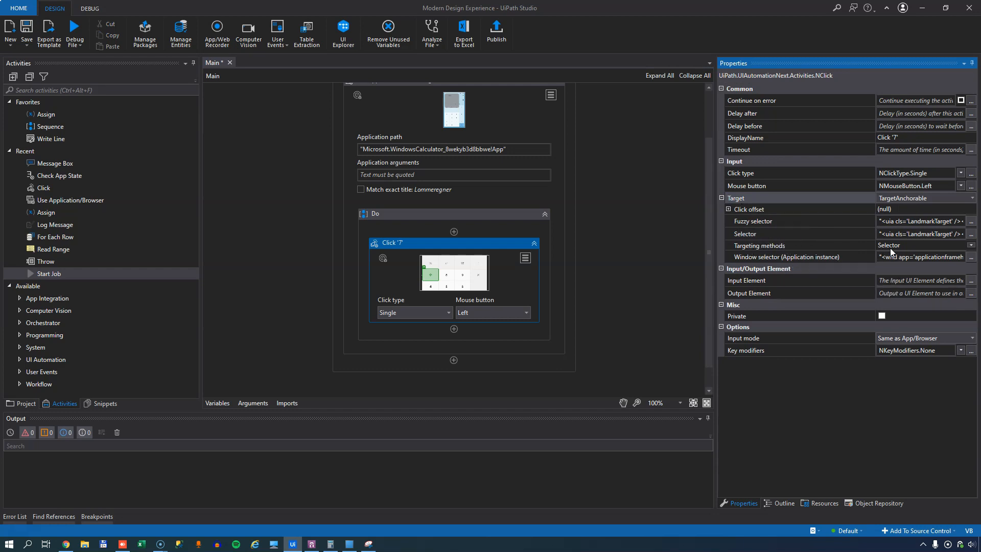
left_click(970, 244)
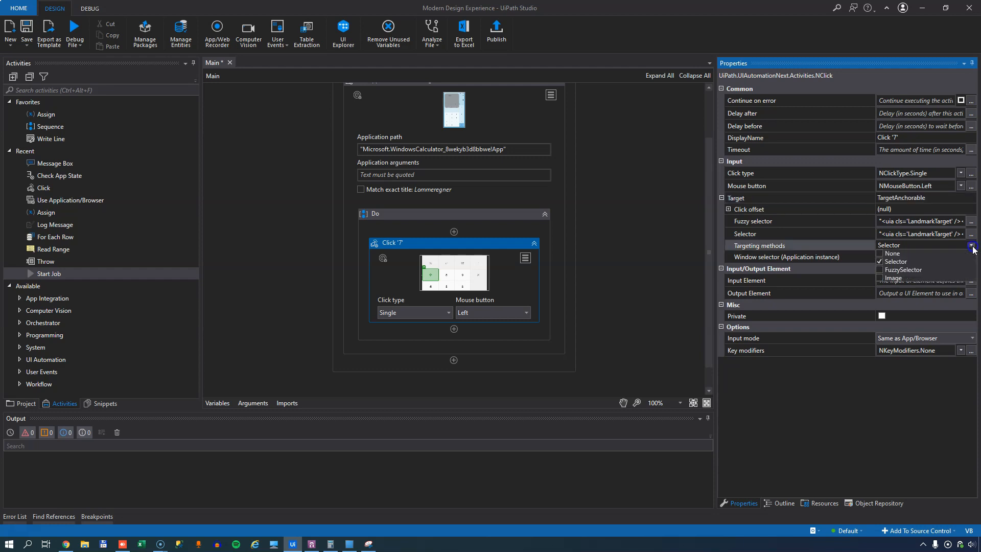
left_click(880, 278)
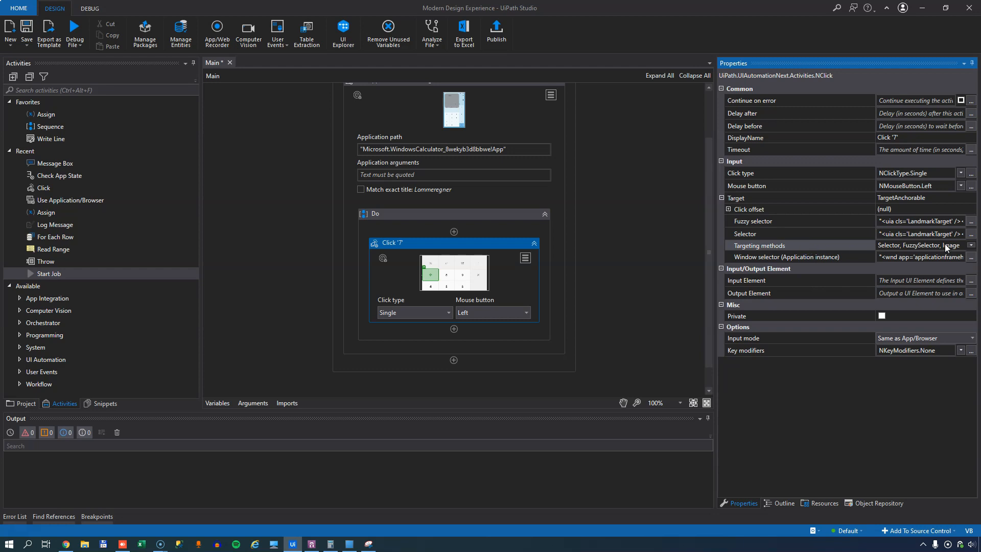
left_click(636, 242)
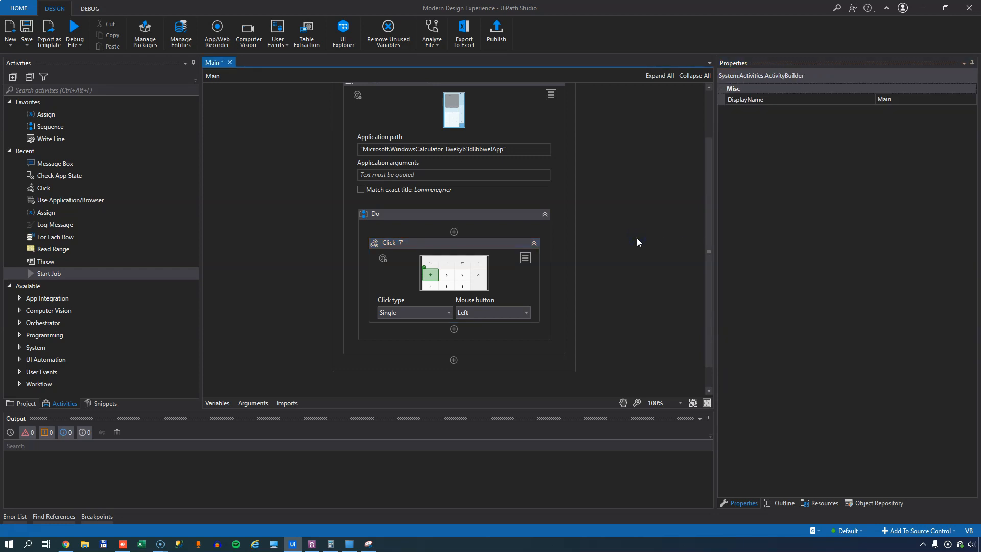
left_click(452, 243)
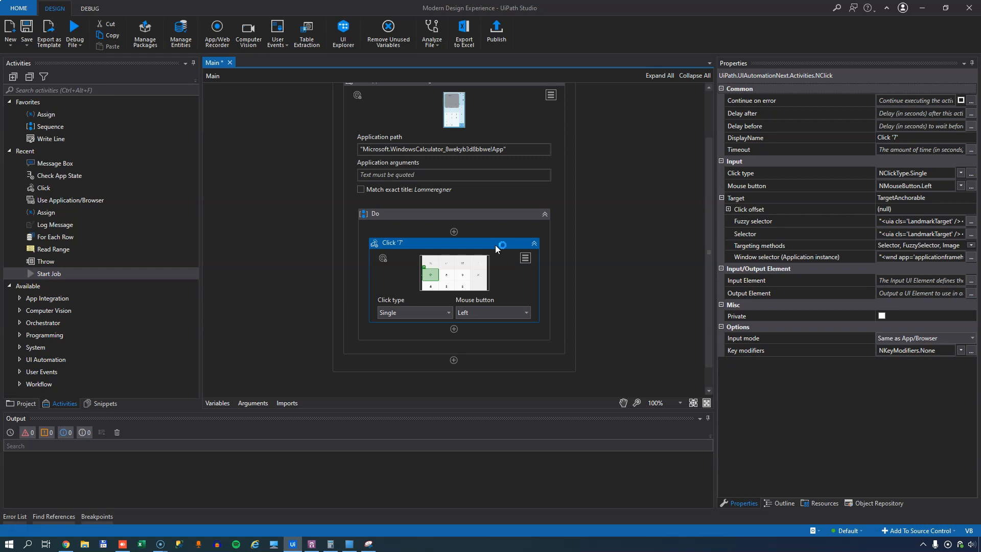
mouse_move(414, 278)
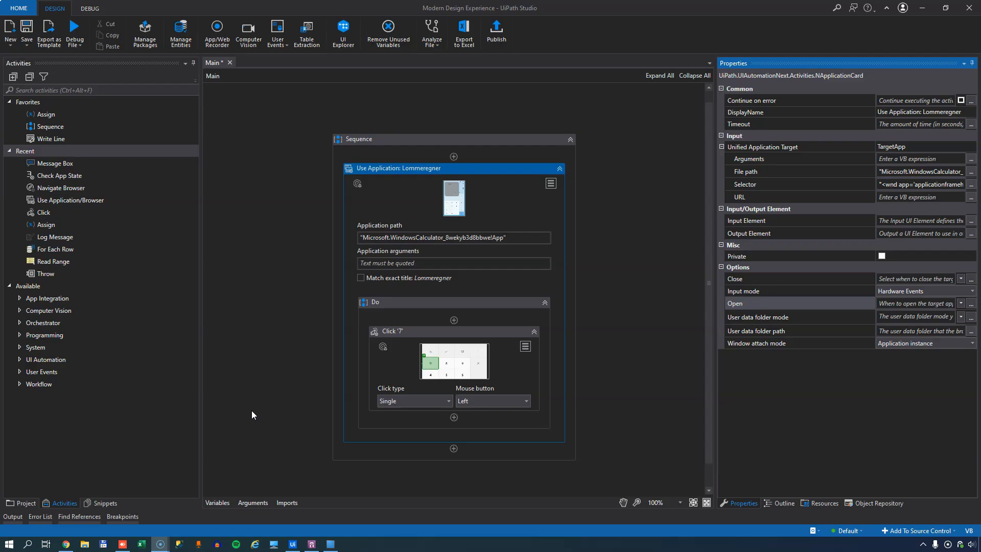
mouse_move(510, 212)
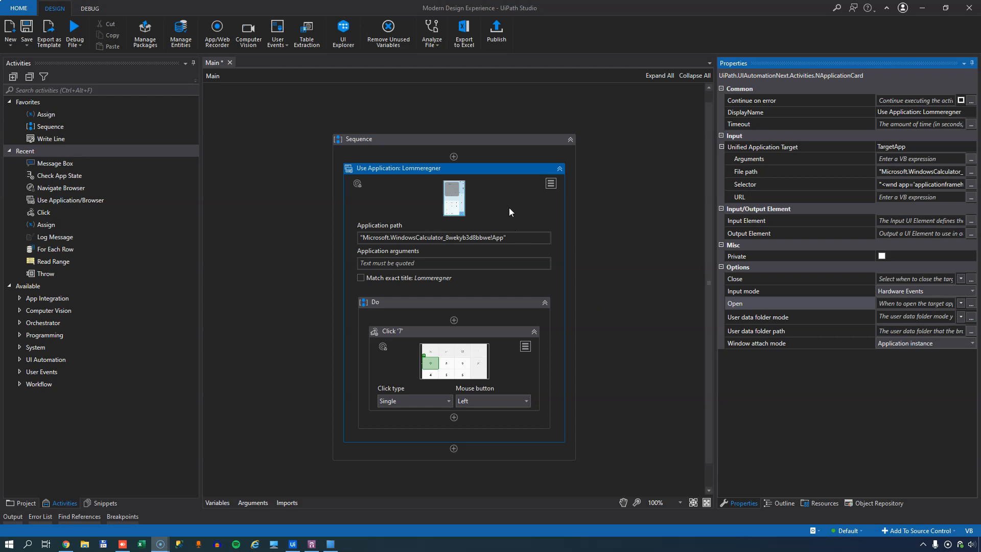
mouse_move(513, 211)
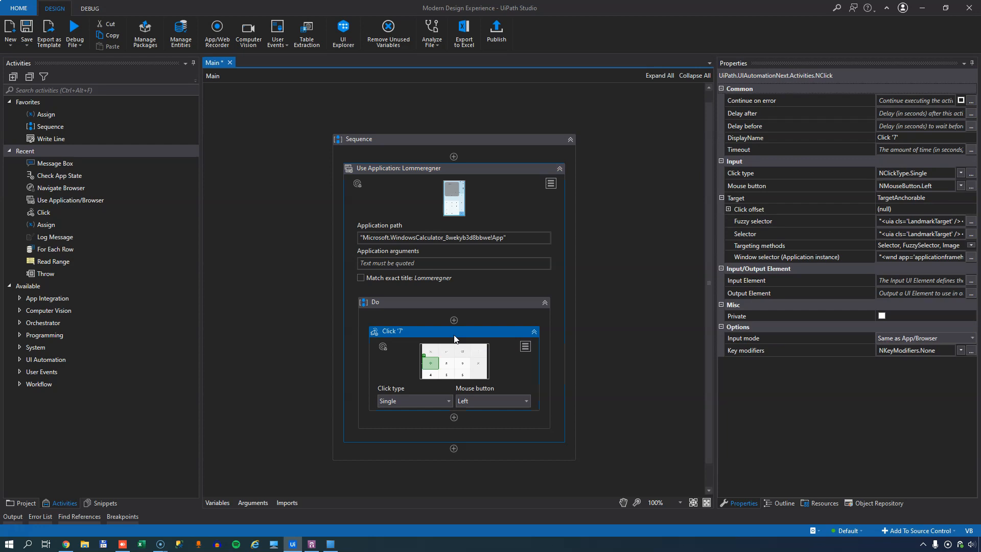
Set the Lommeregner Use Application scope's Open option to Always
left_click(401, 168)
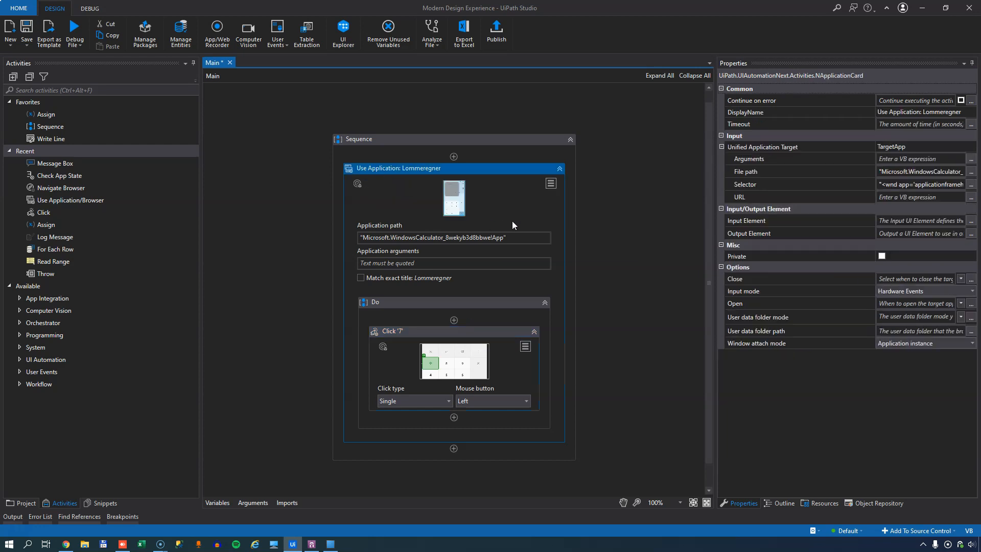
mouse_move(636, 251)
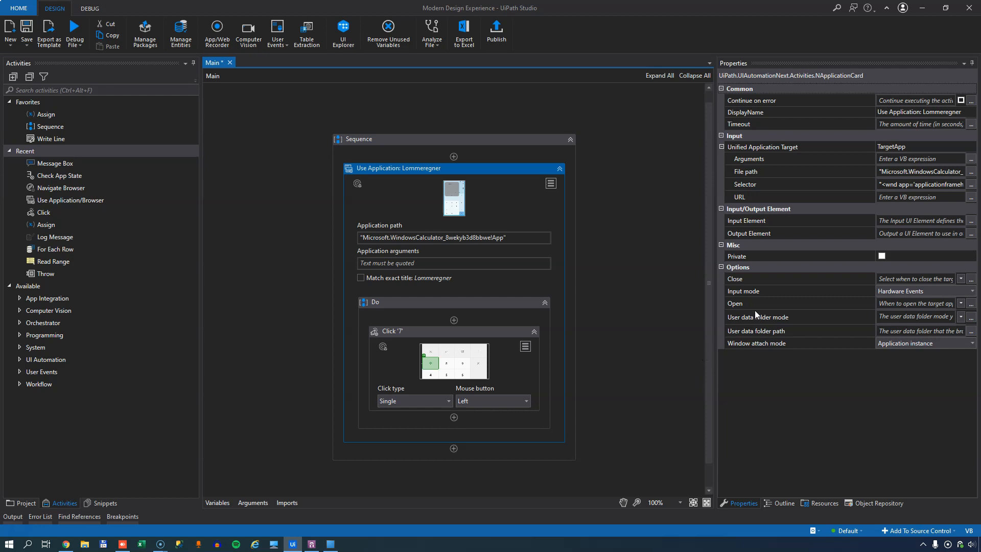
mouse_move(957, 313)
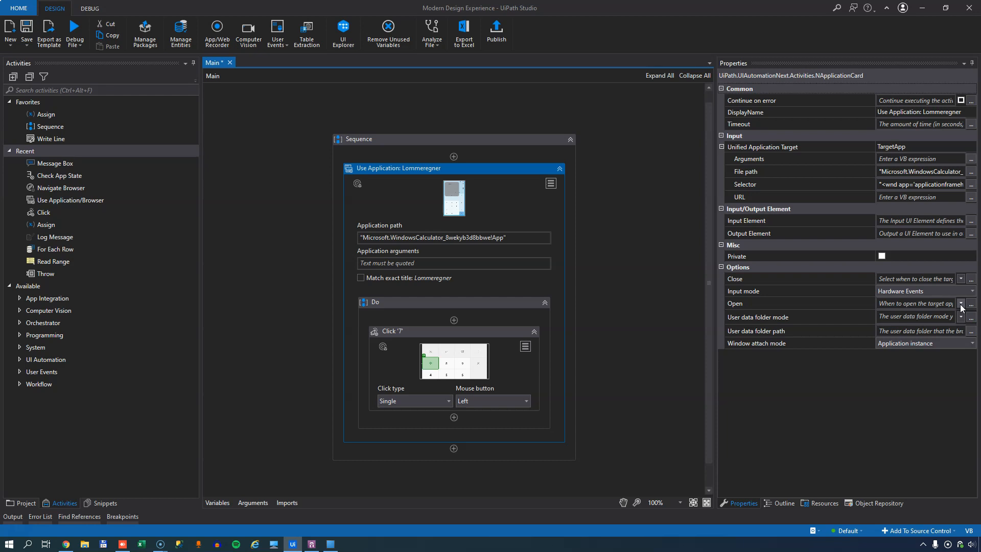
left_click(961, 302)
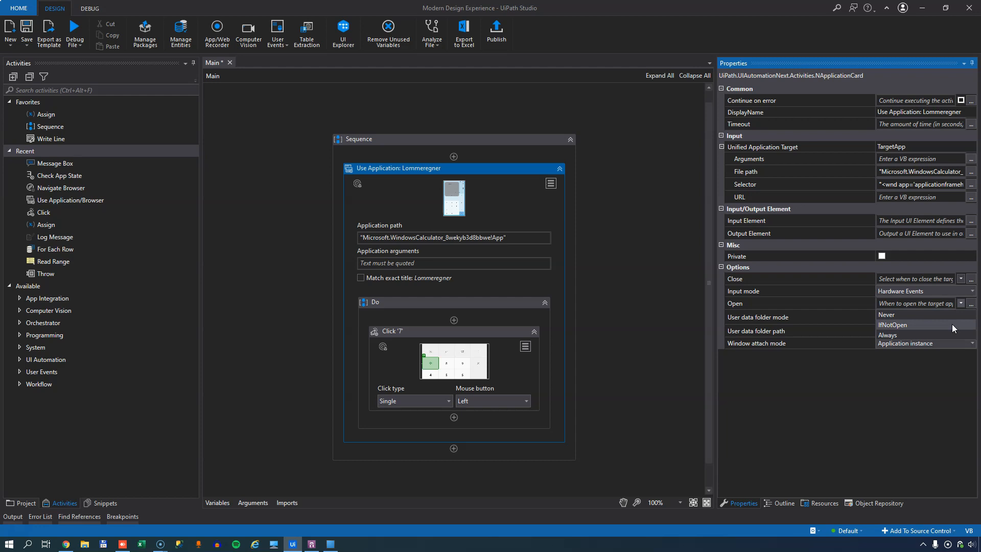
mouse_move(941, 335)
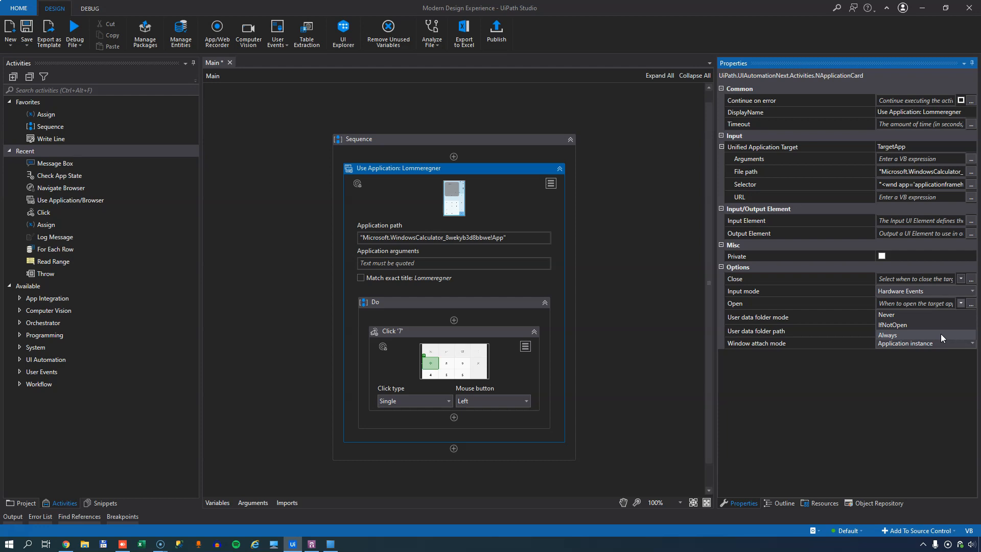
mouse_move(912, 335)
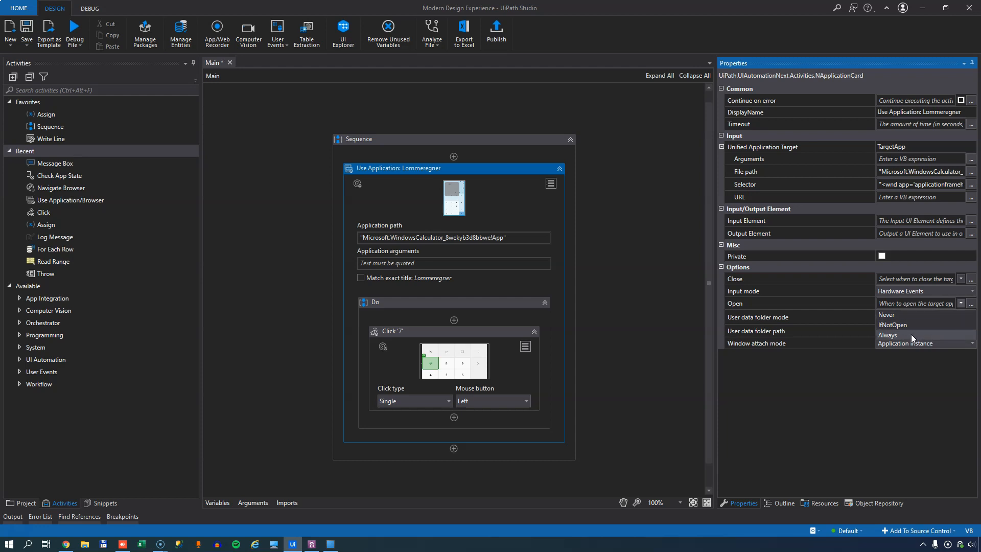
left_click(887, 335)
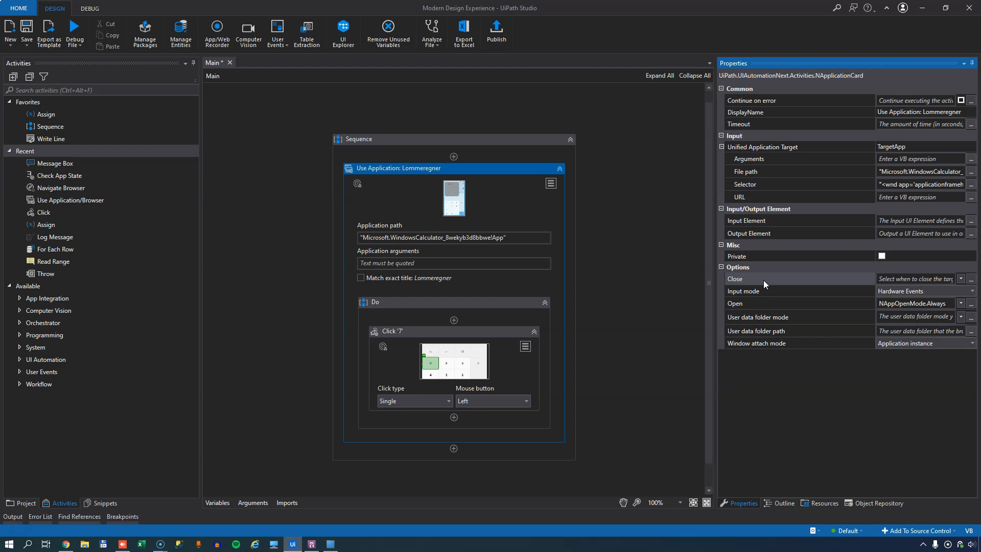
Set the scope's Close option to Always as well
left_click(961, 278)
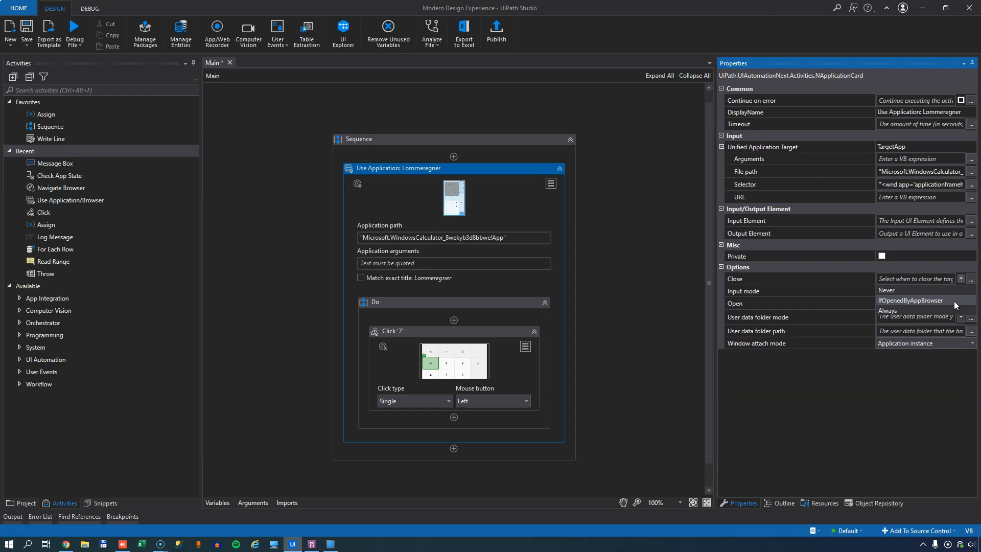
mouse_move(946, 308)
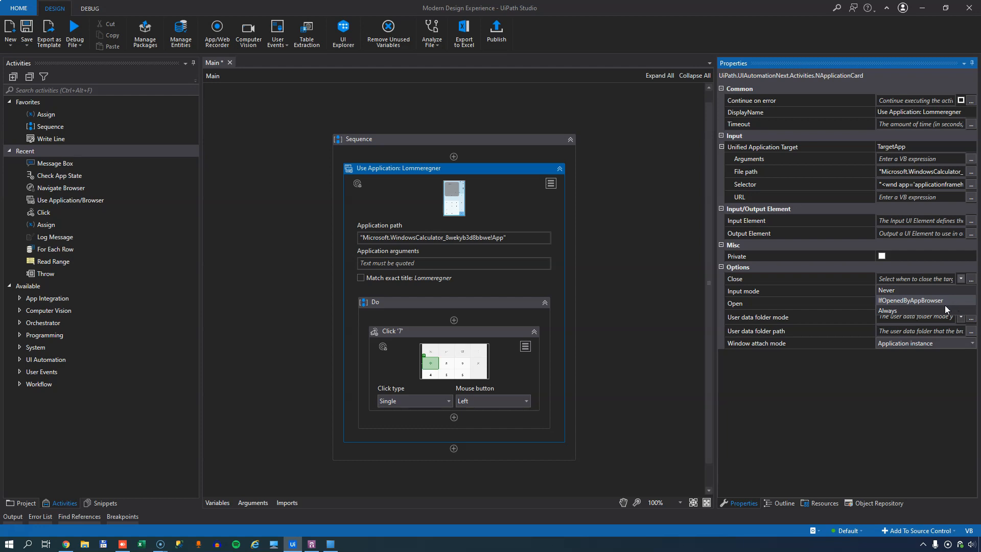
left_click(887, 310)
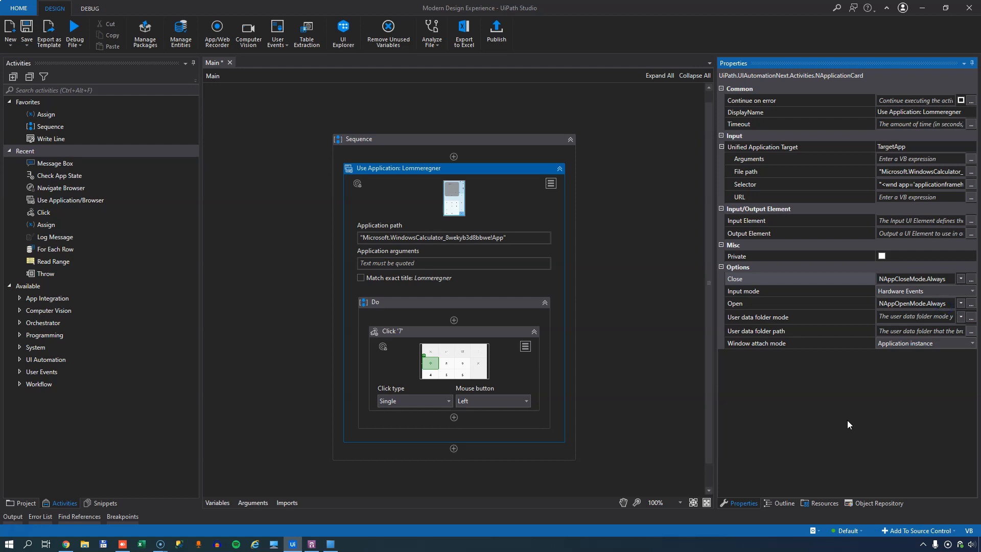
mouse_move(832, 430)
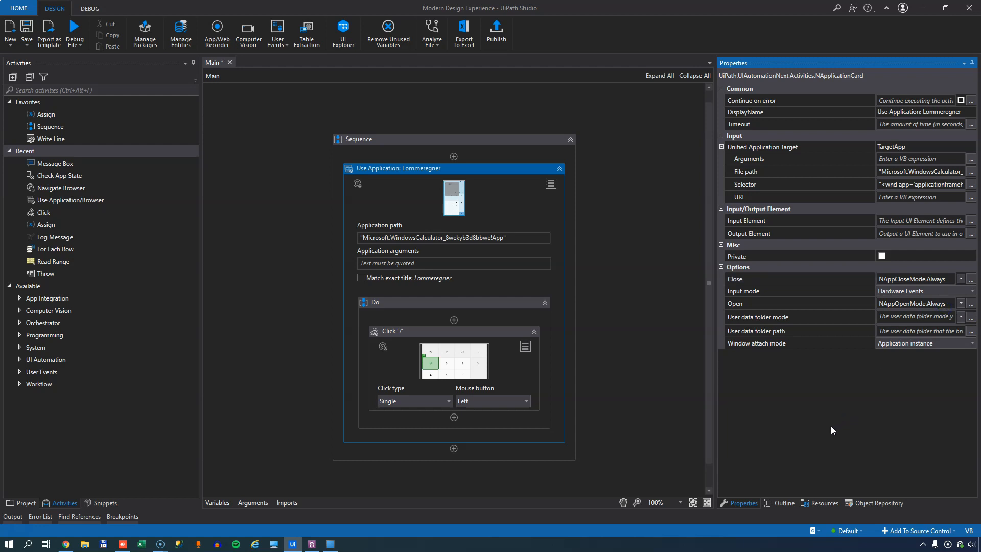
mouse_move(490, 186)
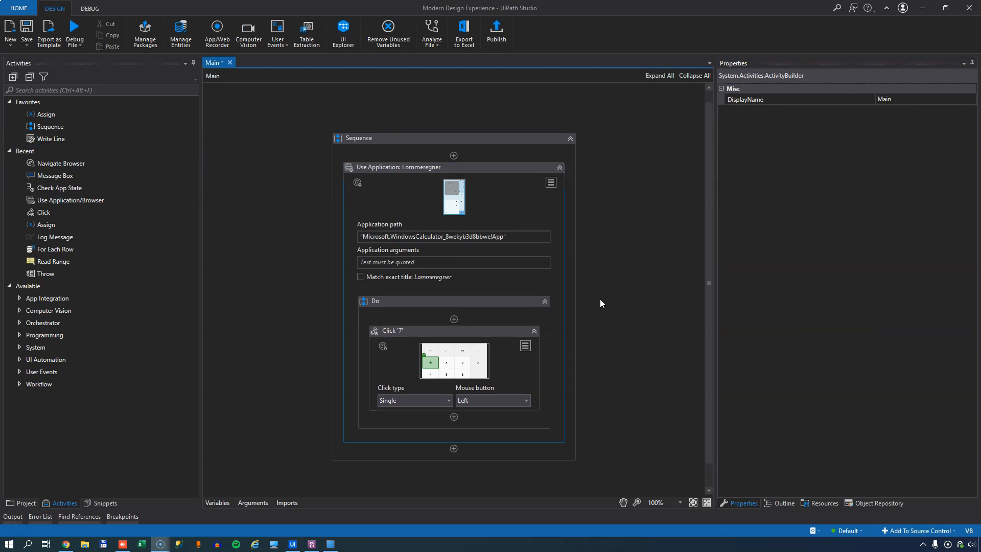
mouse_move(413, 197)
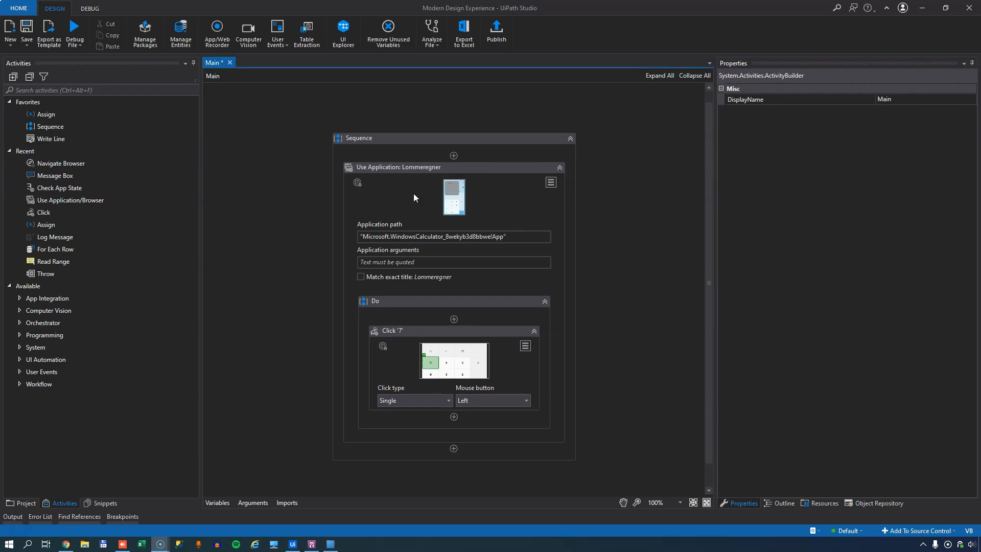
mouse_move(477, 201)
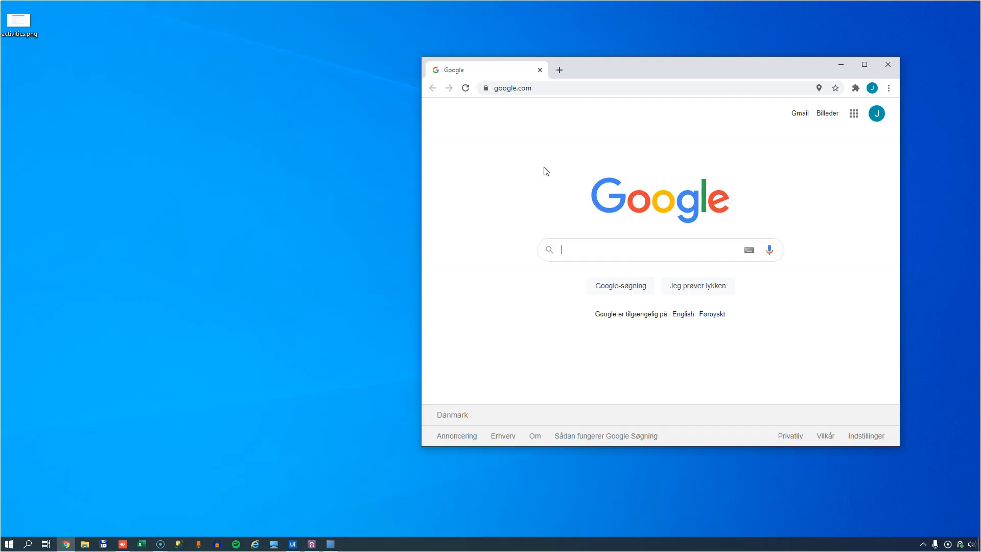
Retarget the scope to the Chrome google.com window and remove the Click 7 activity
left_click(291, 542)
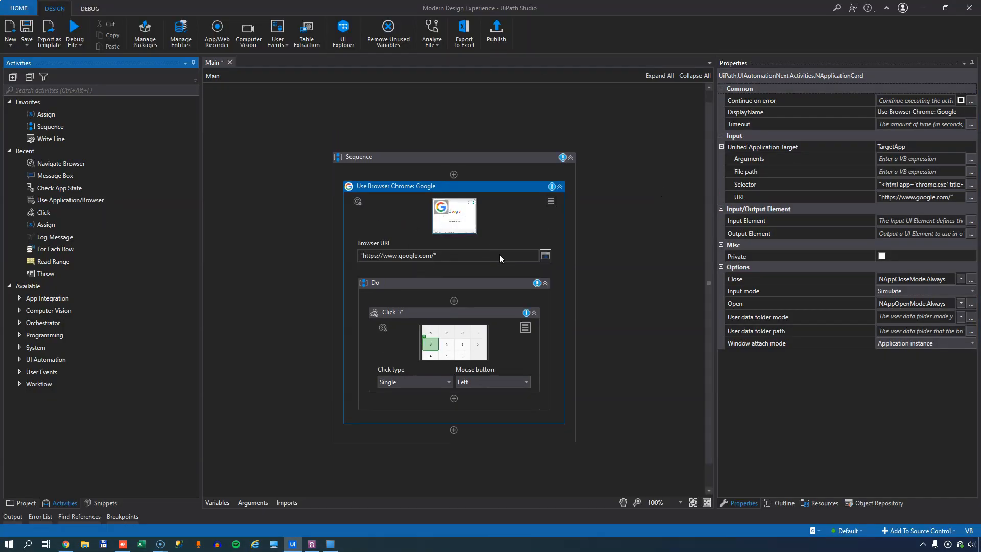
left_click(412, 313)
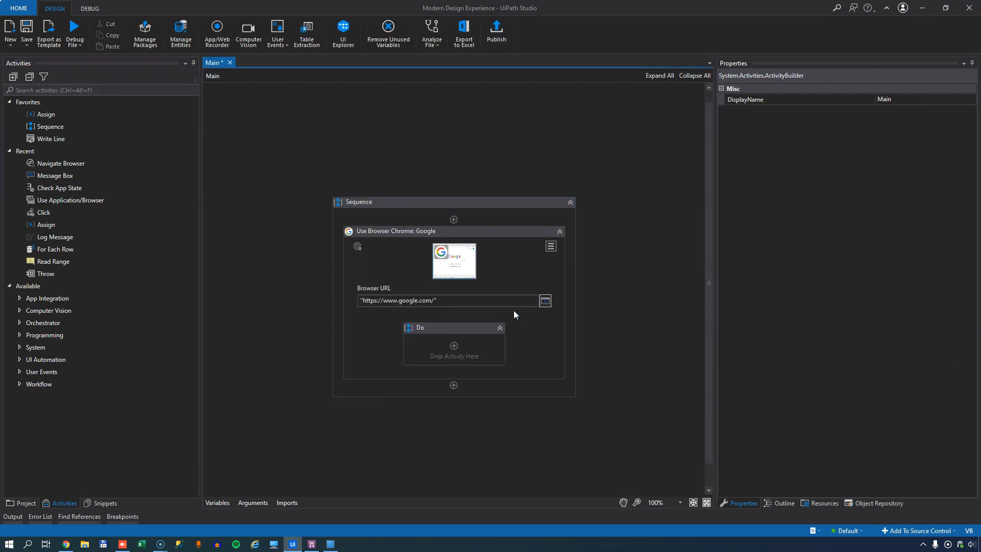
left_click(50, 62)
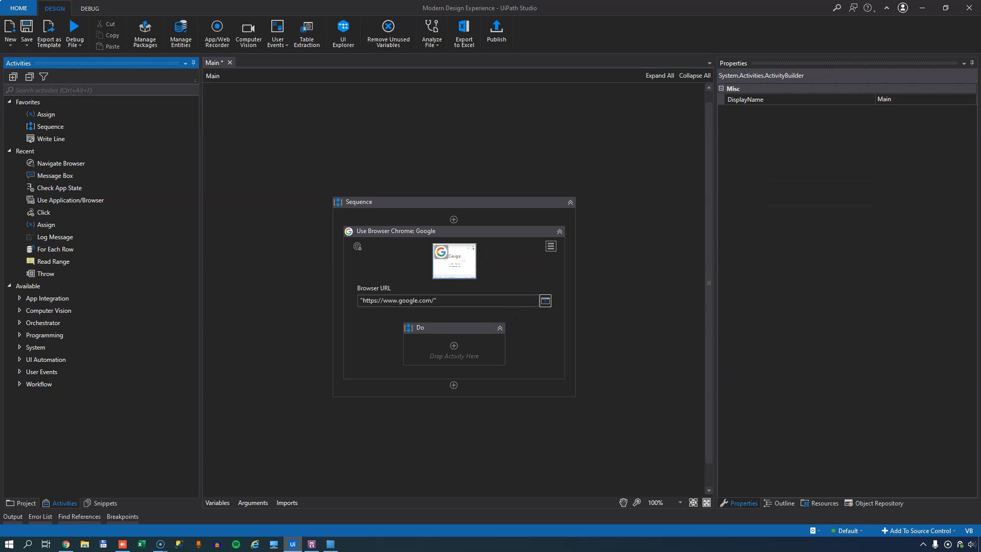
type("url")
type("\"wwww")
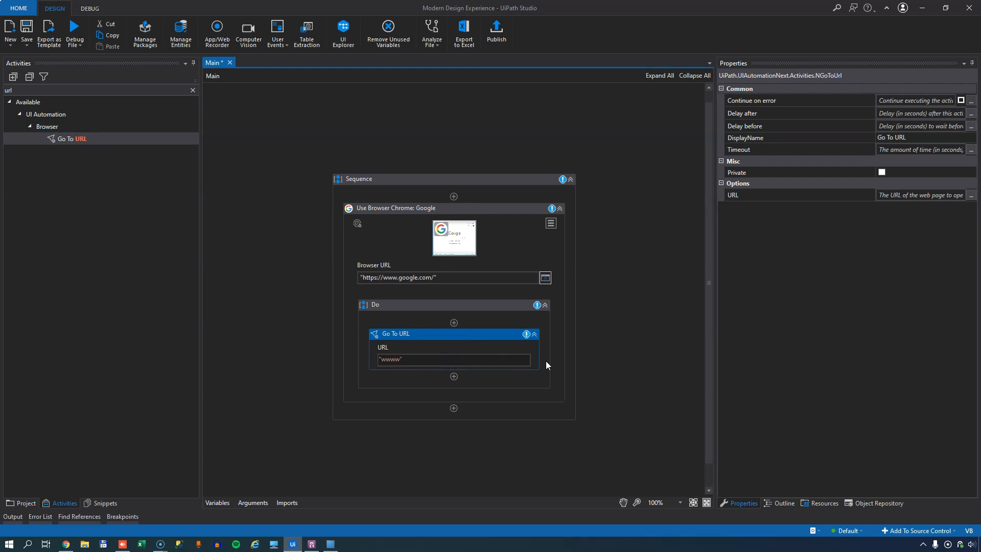
type("www.nytimes.com")
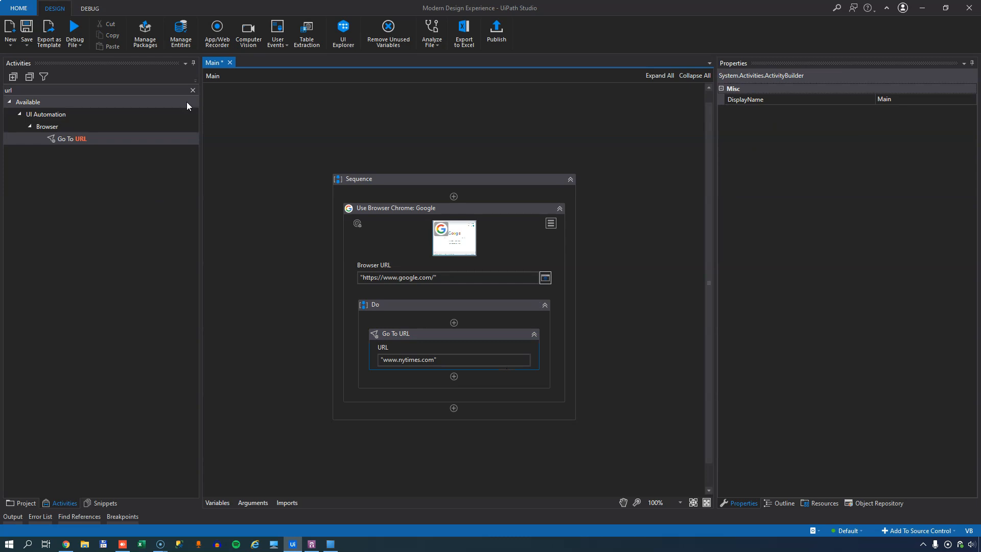
type("navigae")
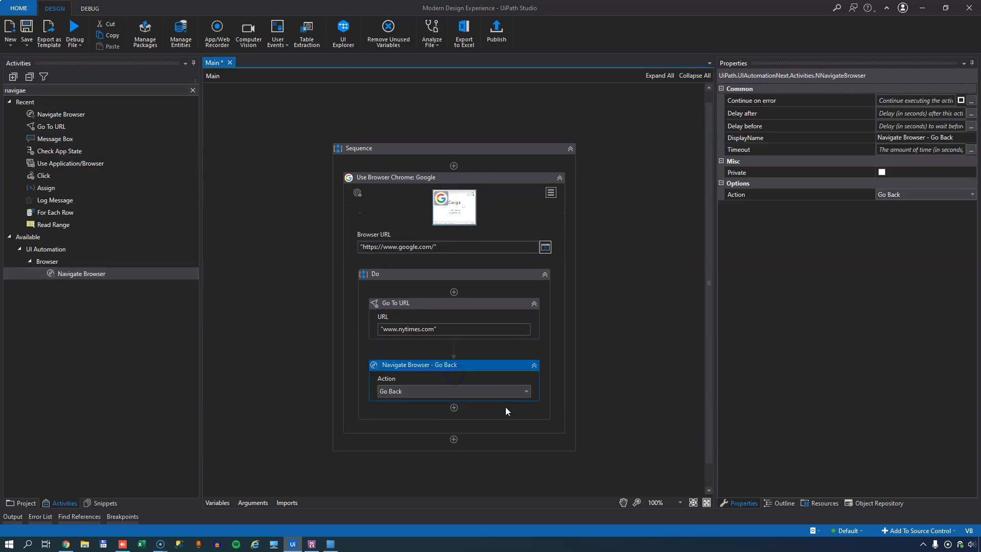
mouse_move(59, 151)
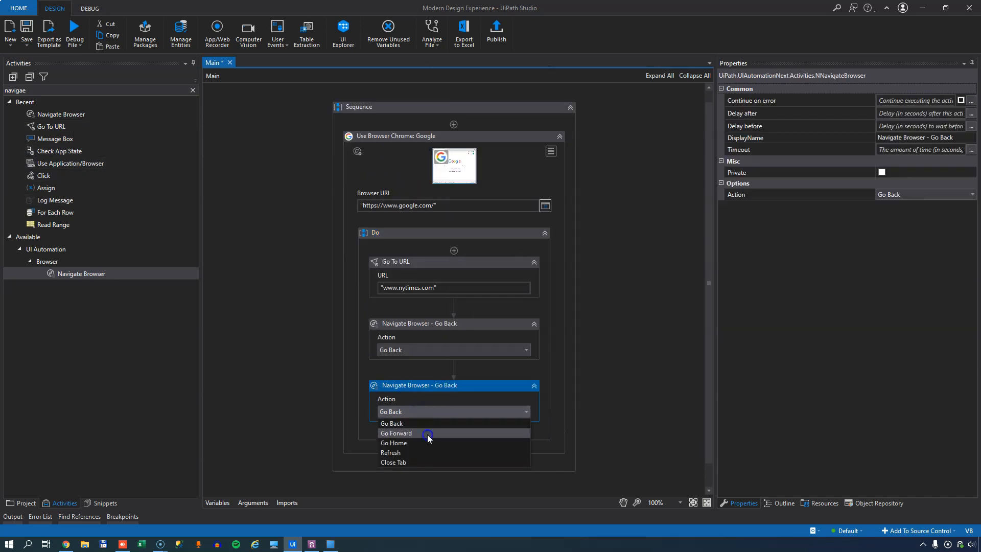
Set the second Navigate Browser action to Go Forward and review both steps' properties
left_click(397, 433)
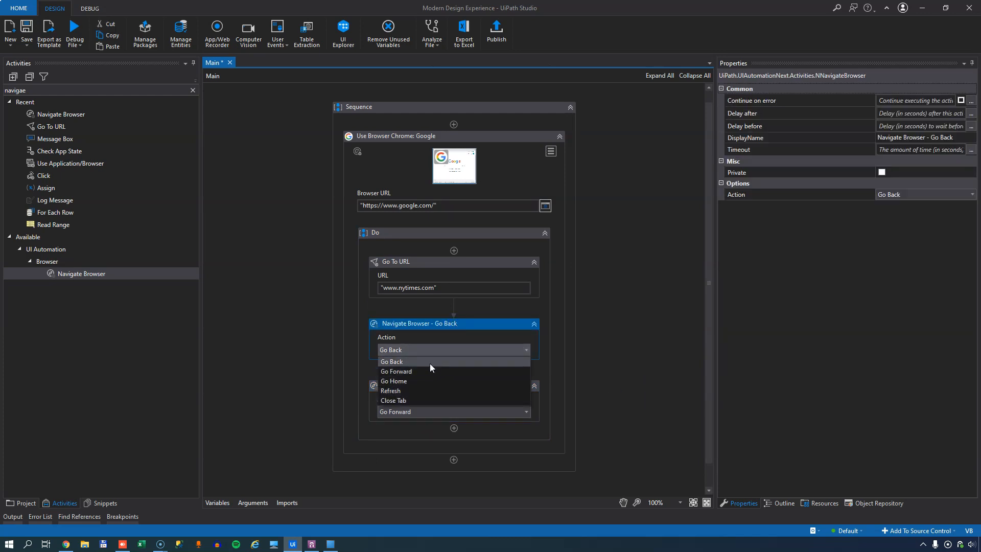
mouse_move(428, 381)
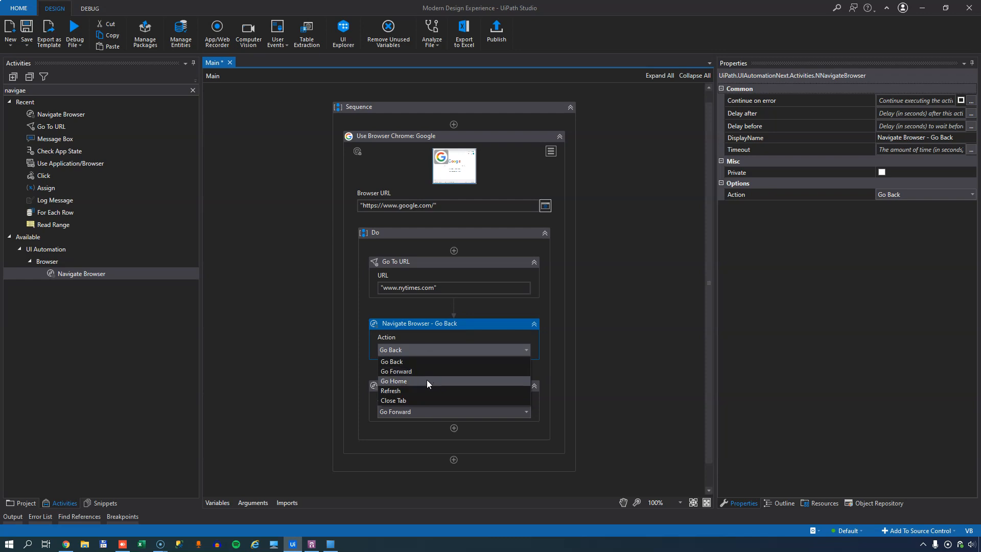
mouse_move(436, 400)
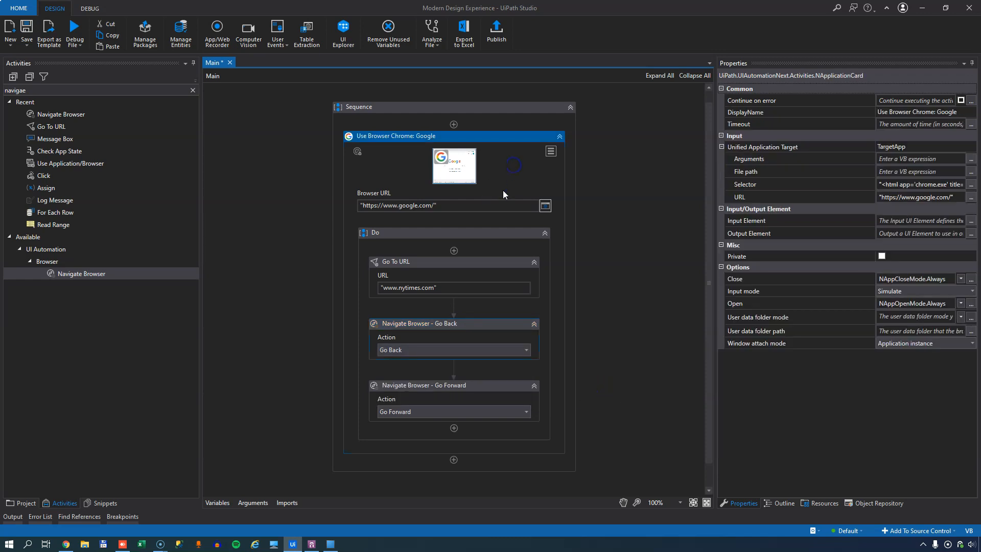
mouse_move(453, 250)
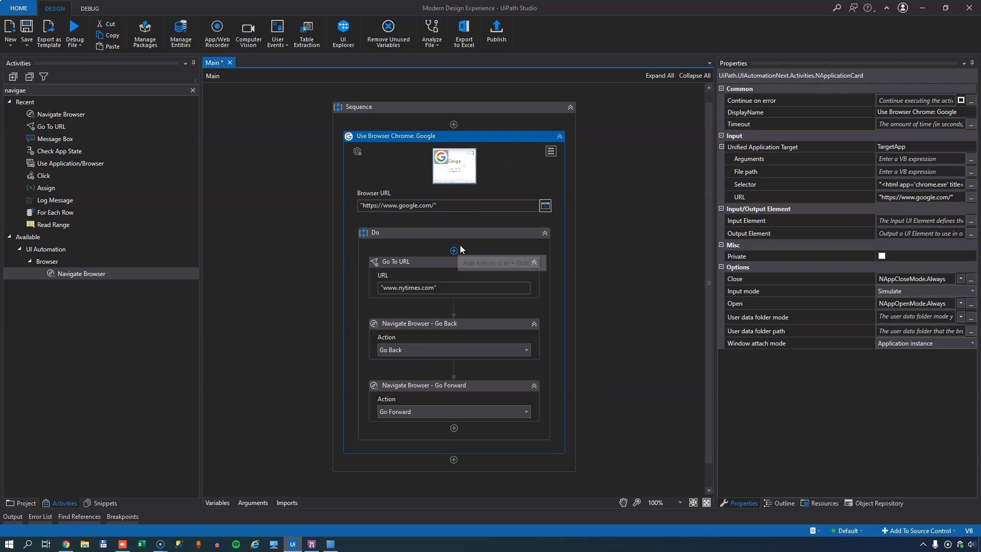
left_click(395, 261)
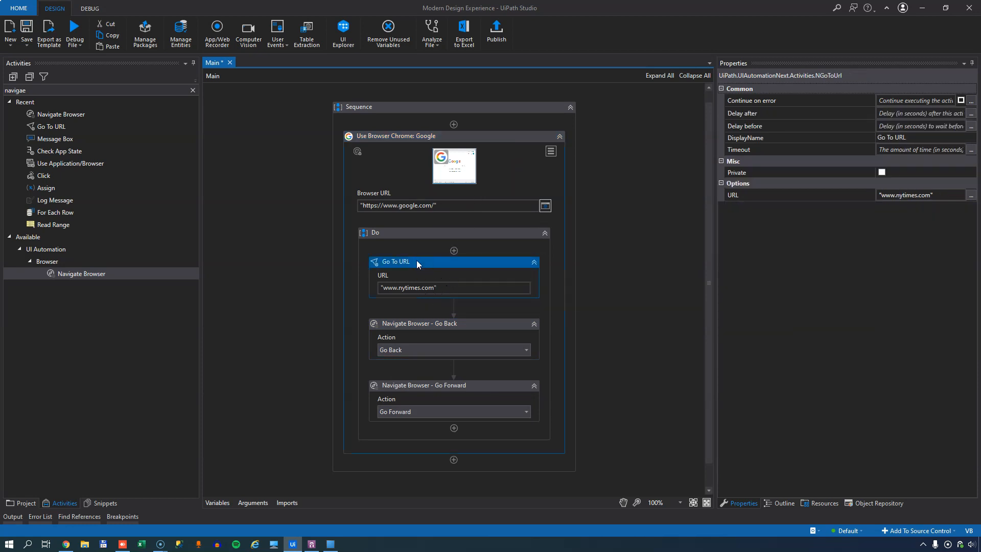
mouse_move(454, 305)
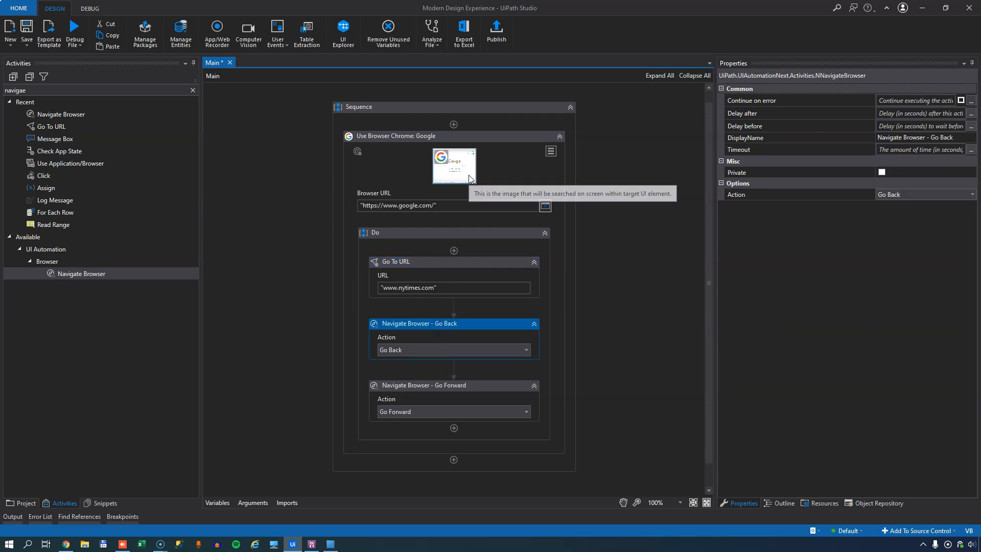
left_click(423, 385)
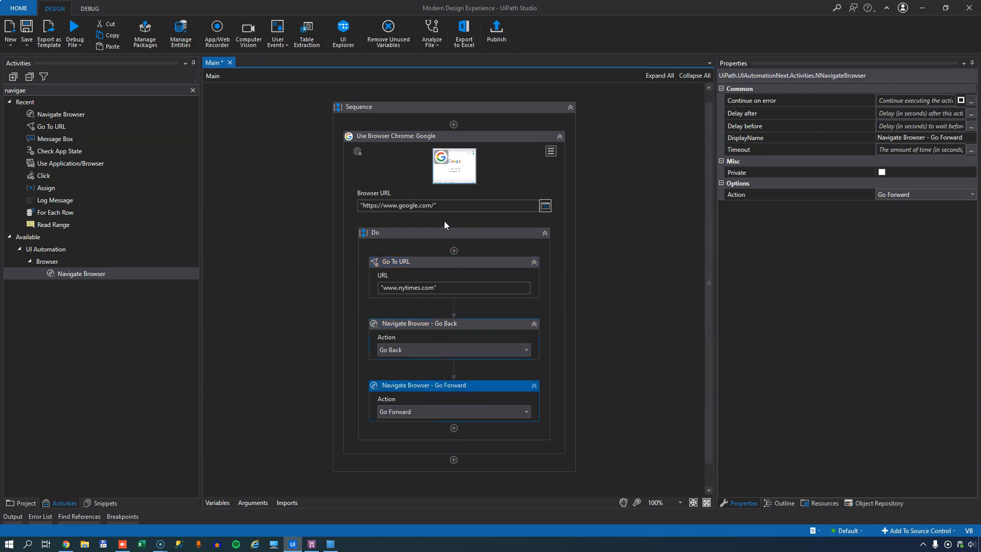
mouse_move(450, 288)
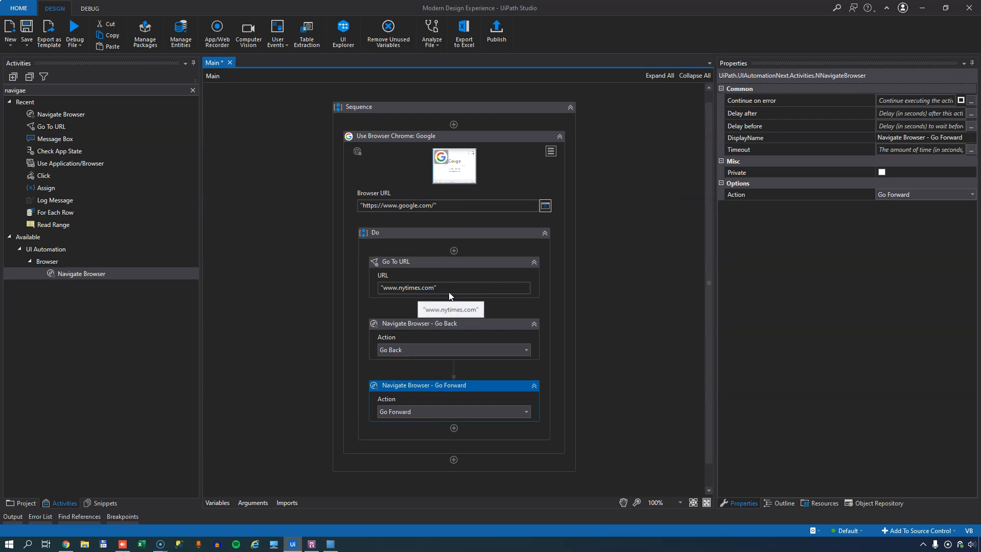
mouse_move(472, 404)
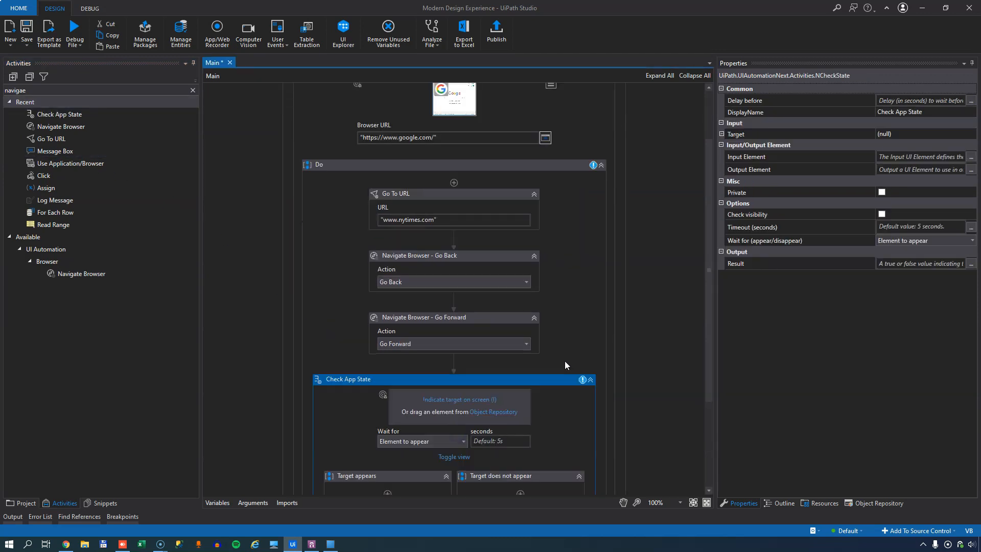
Bring up Chrome and load nytimes.com for target indication
scroll("down", 3)
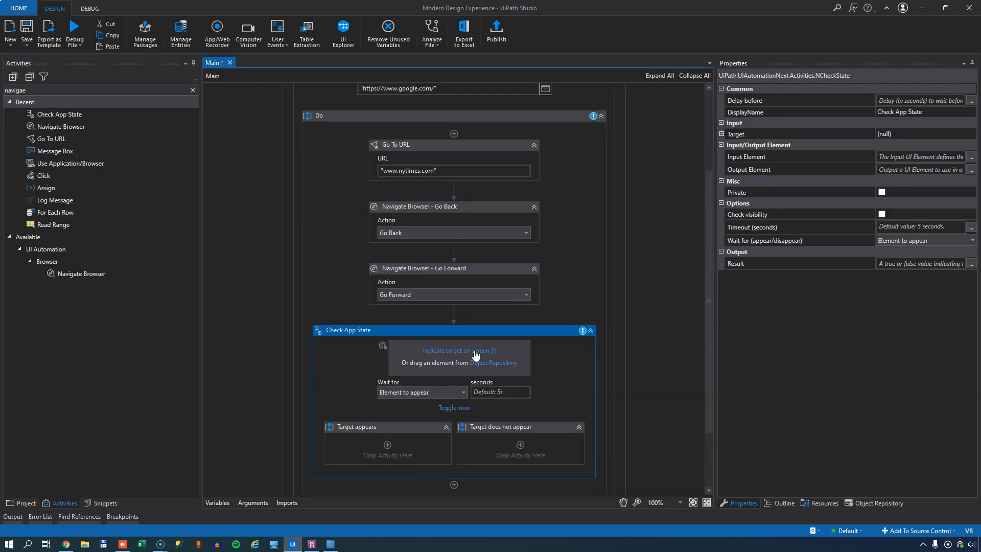
left_click(459, 350)
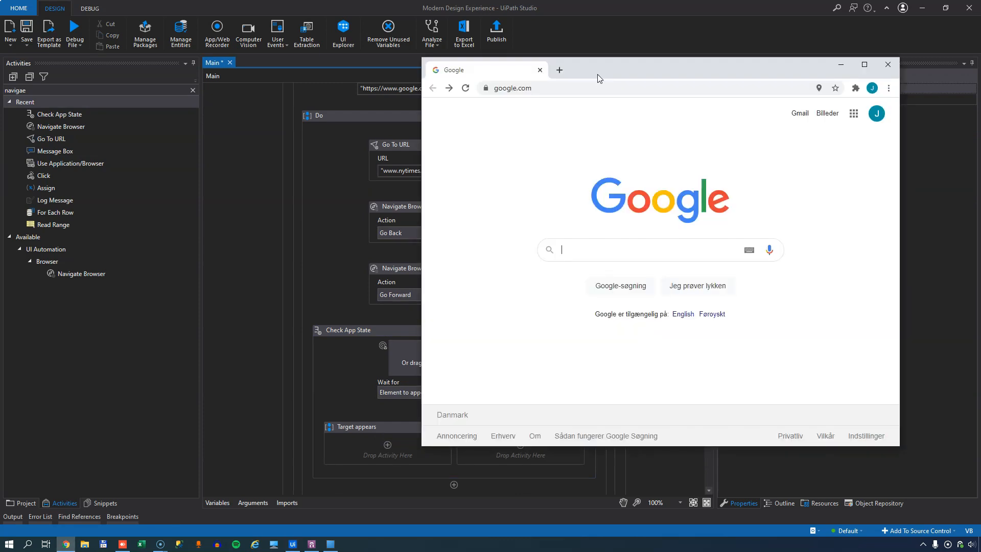
type("nytimes.com")
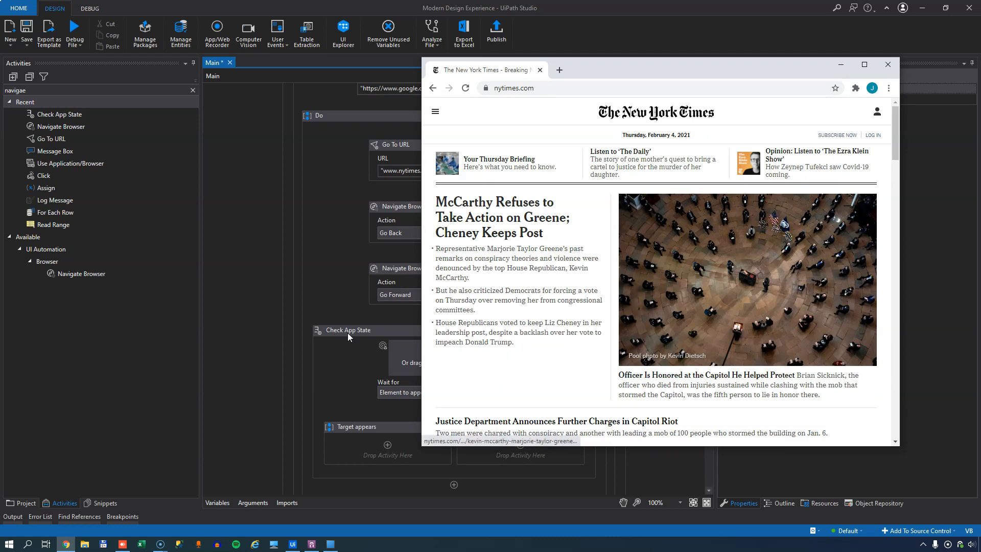
mouse_move(492, 246)
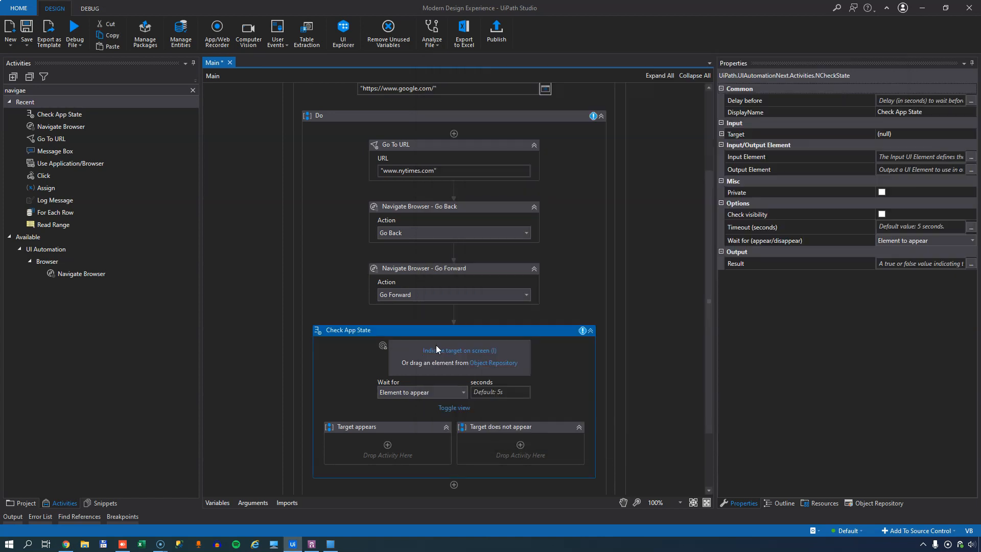
Indicate the New York Times logo as the Check App State target, validate and confirm it
left_click(461, 350)
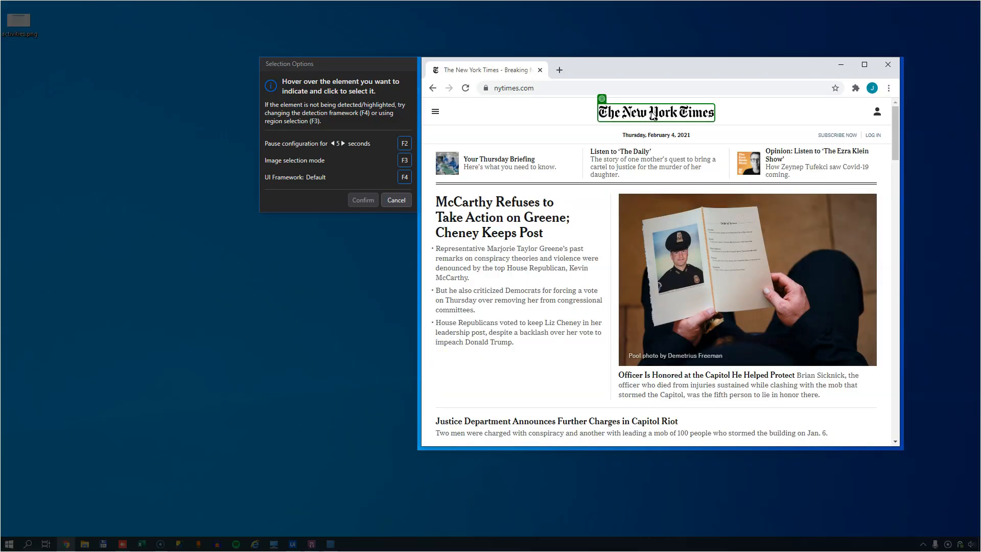
left_click(655, 112)
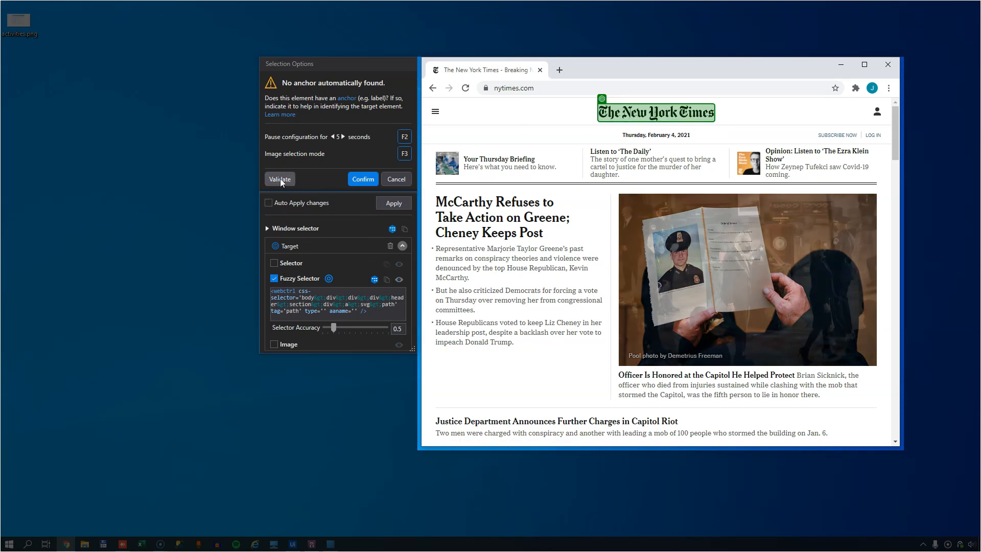
left_click(279, 179)
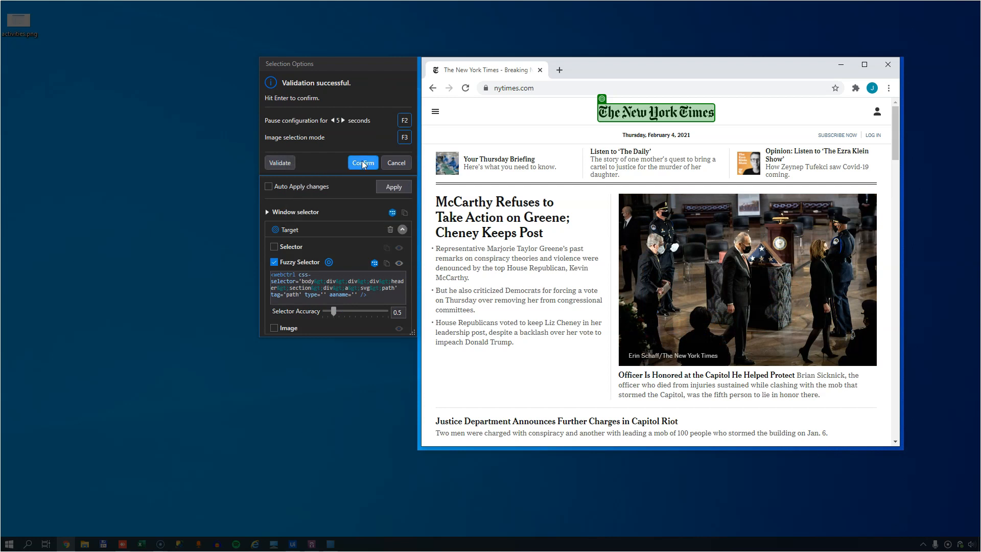
left_click(362, 163)
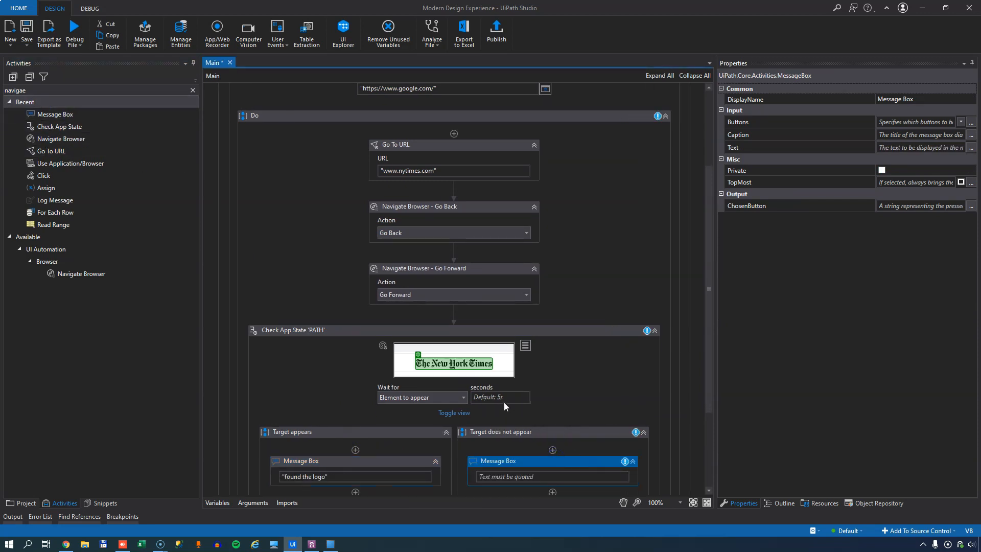
Set the Target does not appear message box text to "found nothing"
left_click(550, 476)
type("\"found n")
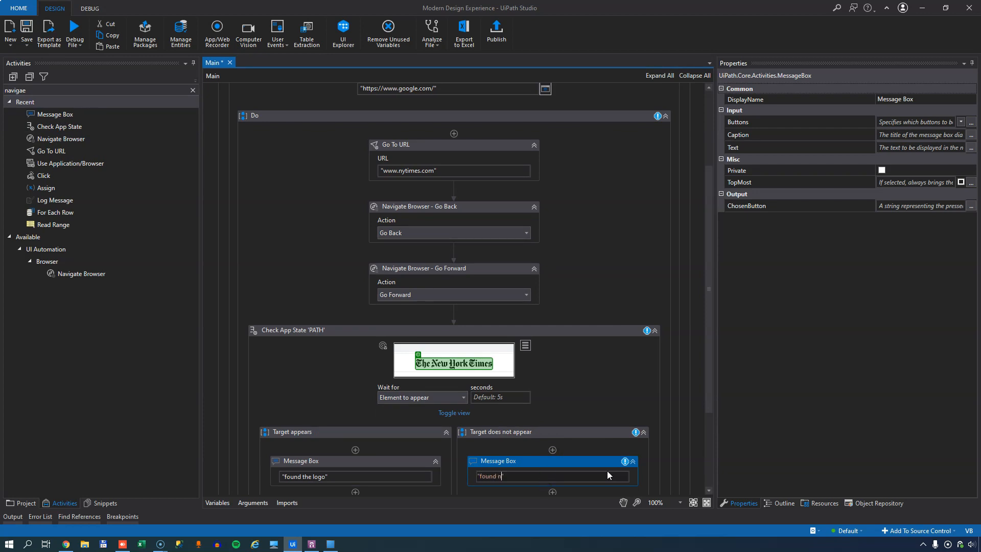
type("othing\"")
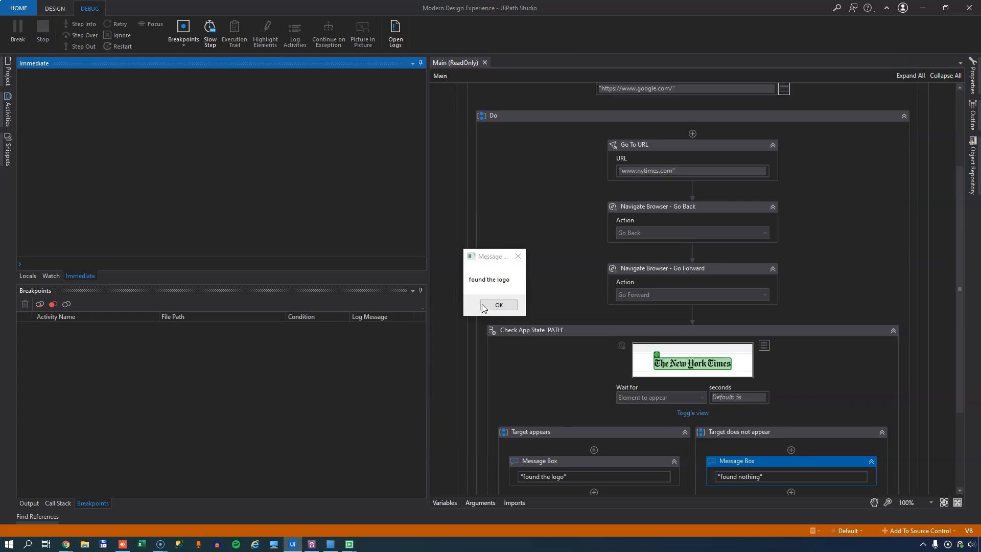
Dismiss the 'found the logo' message box shown by the debug run
left_click(499, 305)
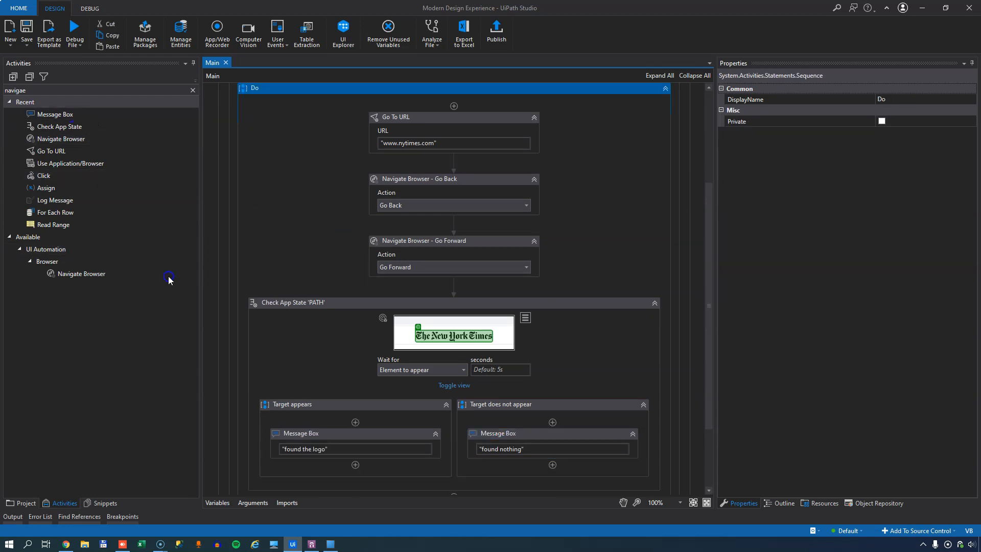
mouse_move(331, 278)
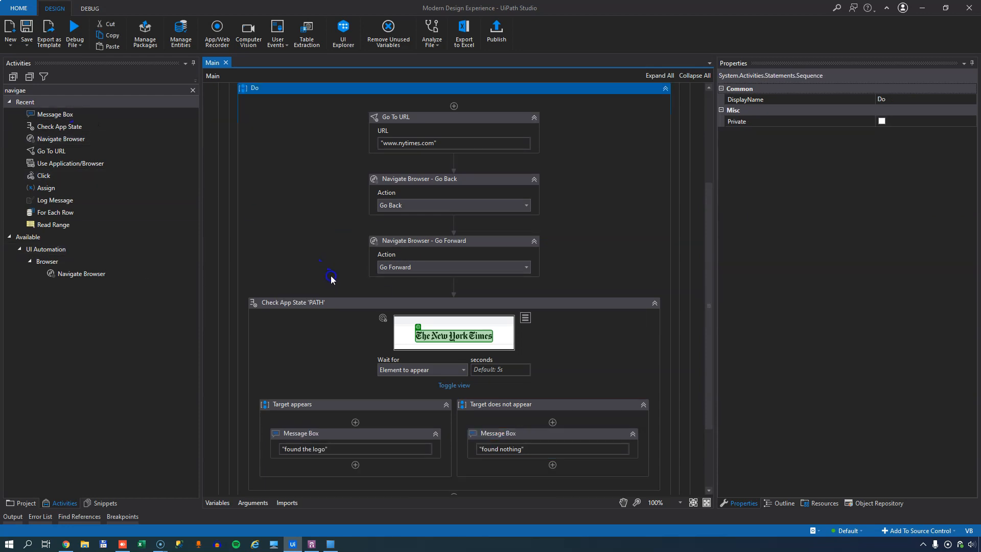
Show the Object Repository panel listing UI descriptors and libraries
scroll("up", 3)
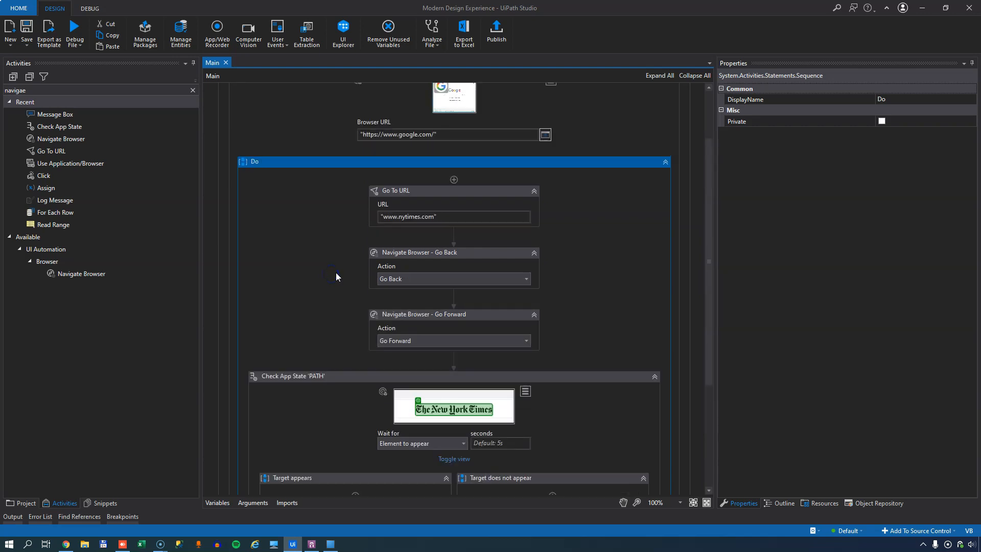
left_click(878, 502)
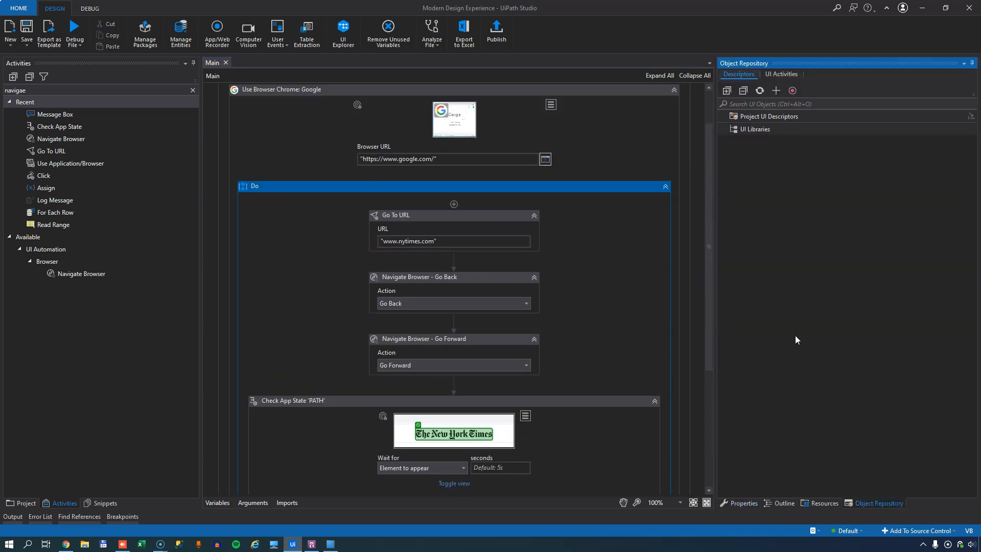
mouse_move(797, 343)
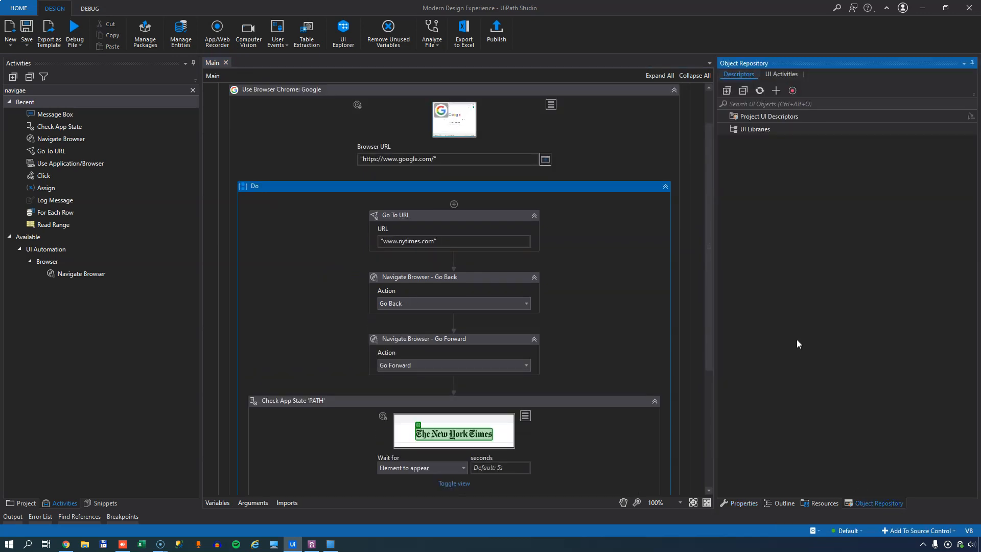